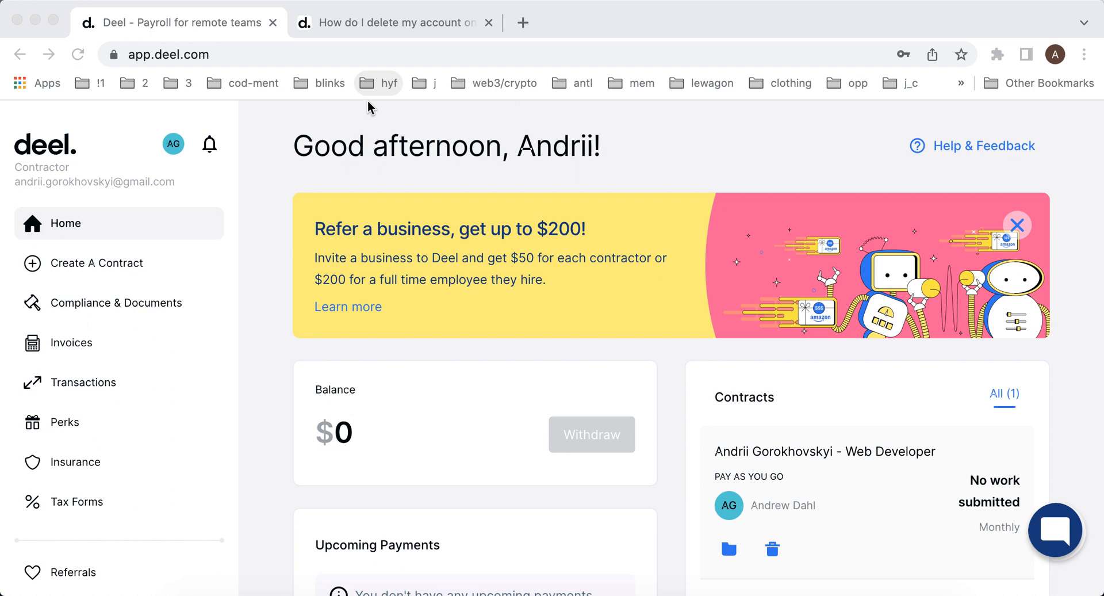
mouse_move(365, 130)
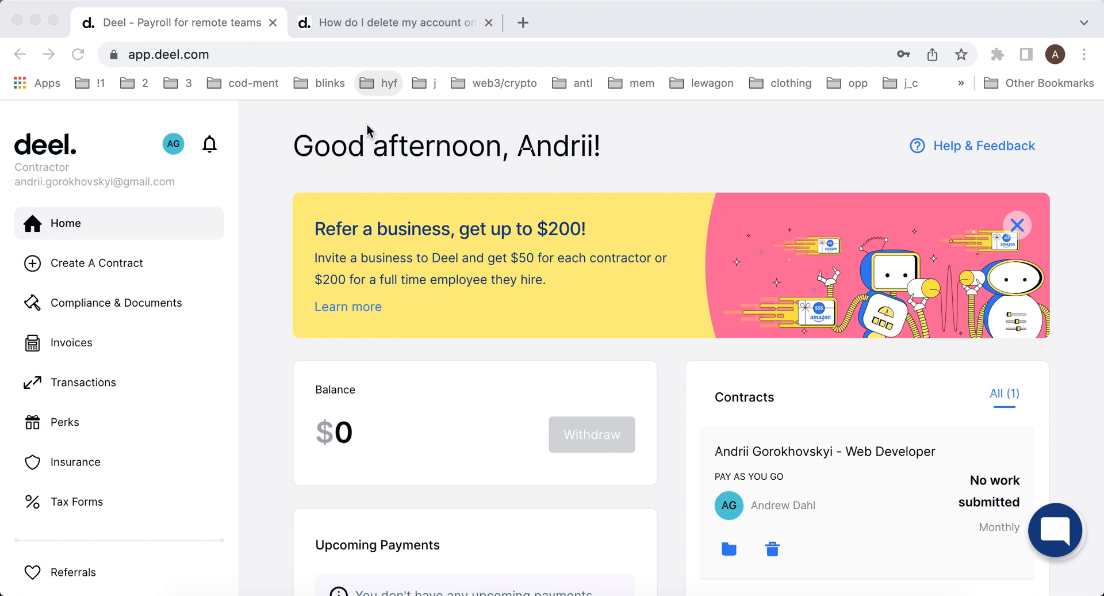
mouse_move(365, 141)
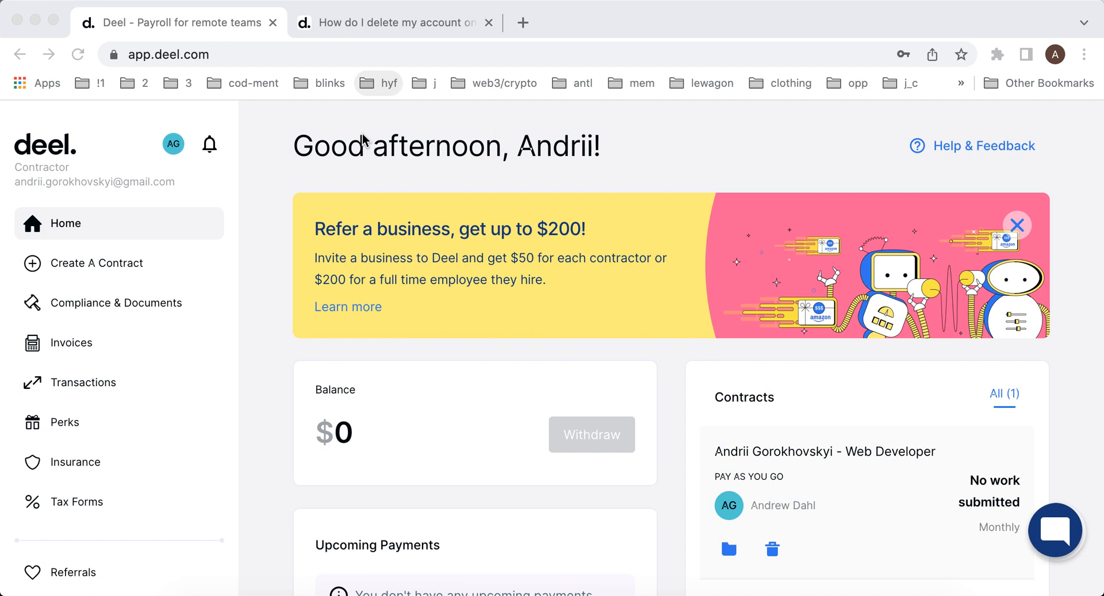
Step: Start creating a contract and view the Fixed Rate, Pay As You Go and Milestone type cards
scroll("down", 3)
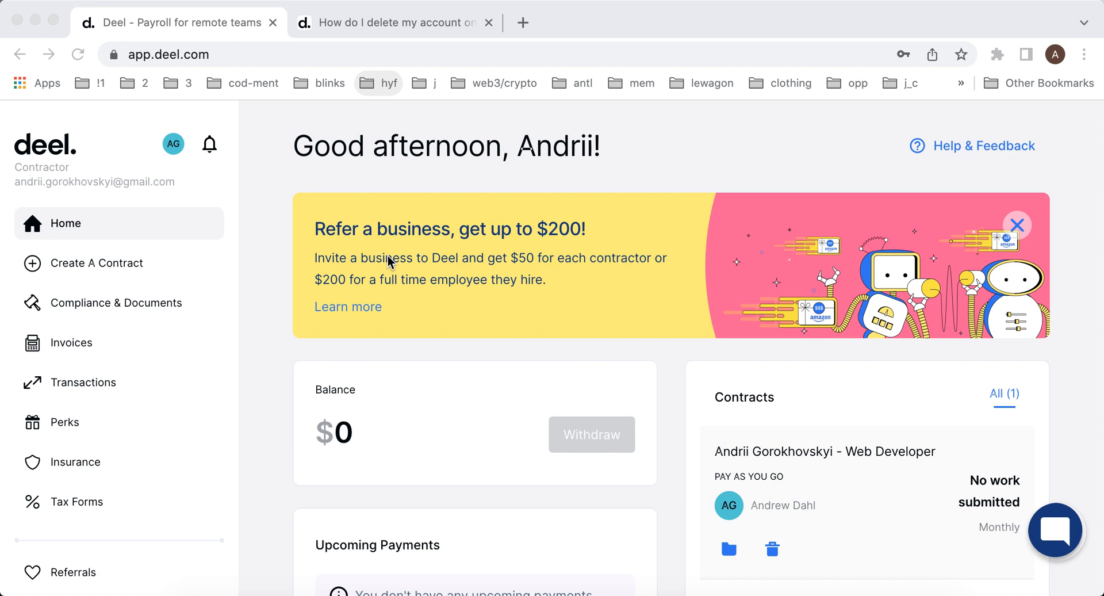
scroll("down", 3)
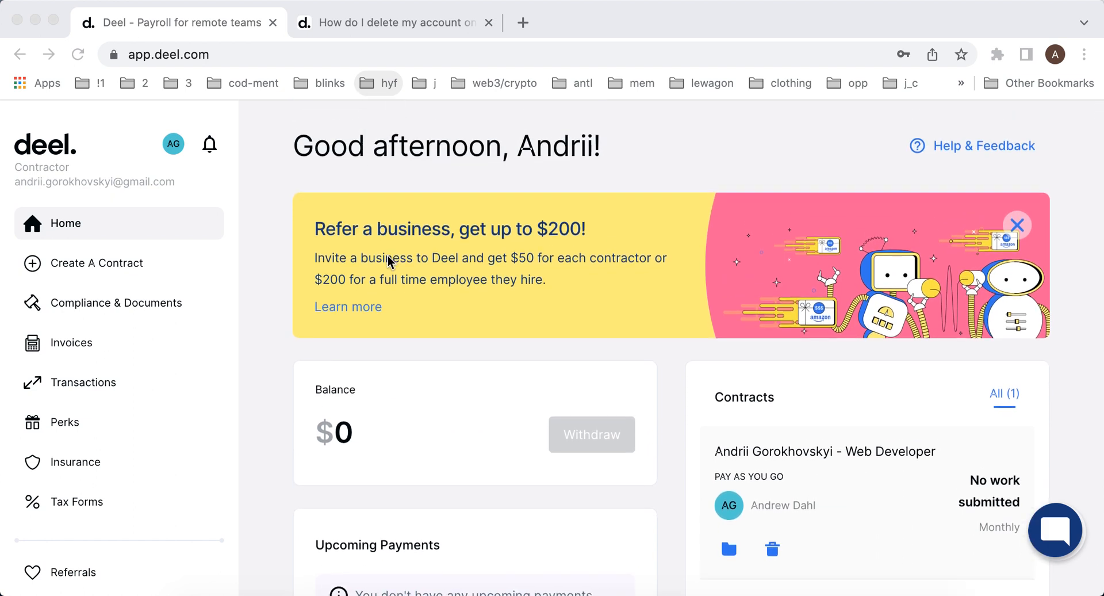
mouse_move(449, 172)
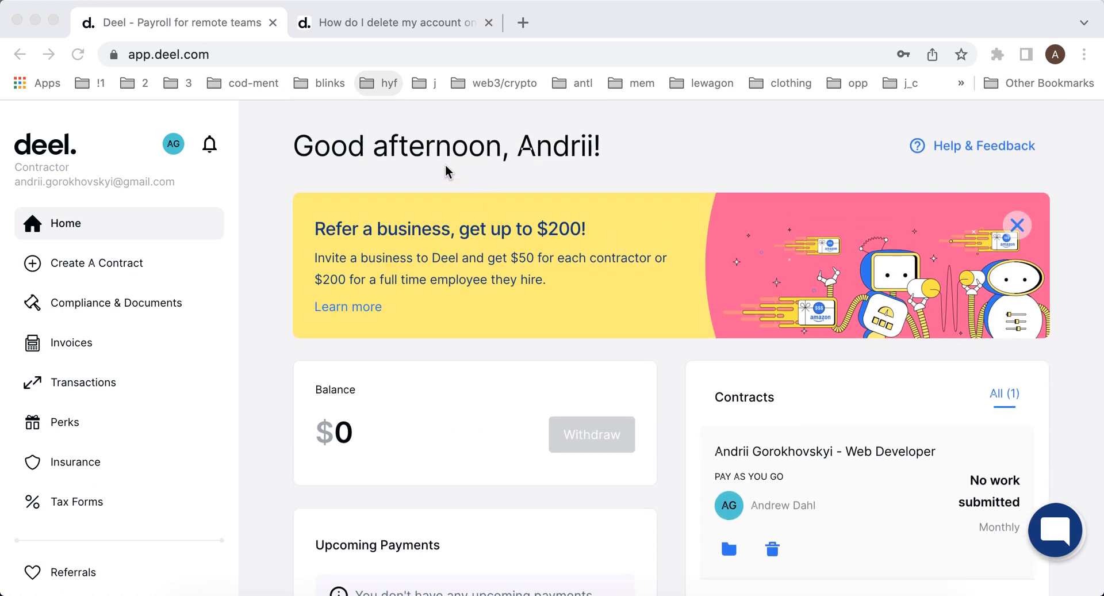
mouse_move(282, 144)
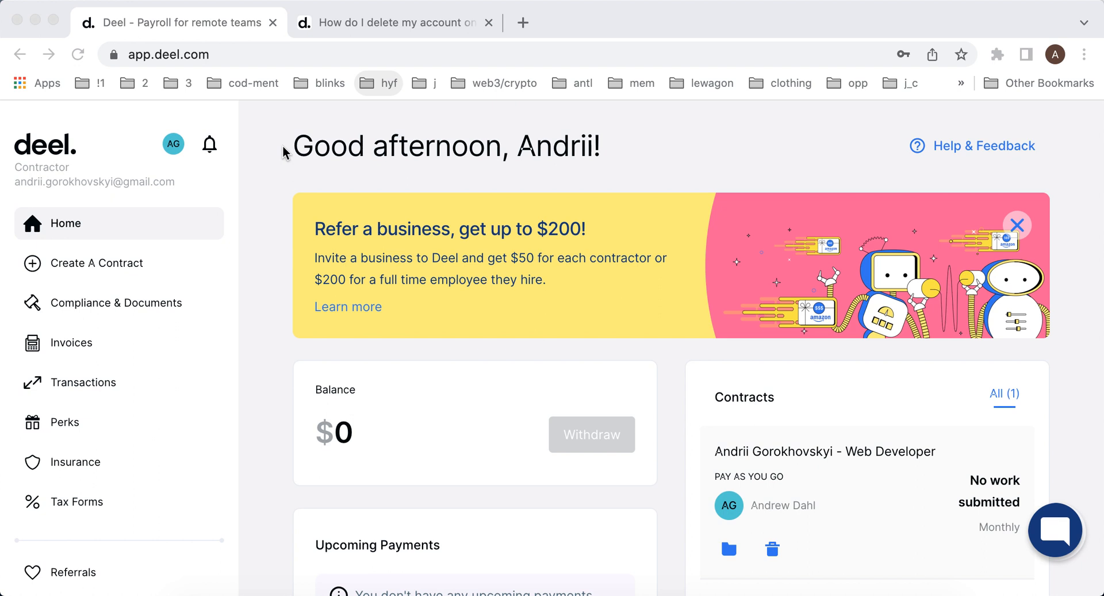
mouse_move(319, 411)
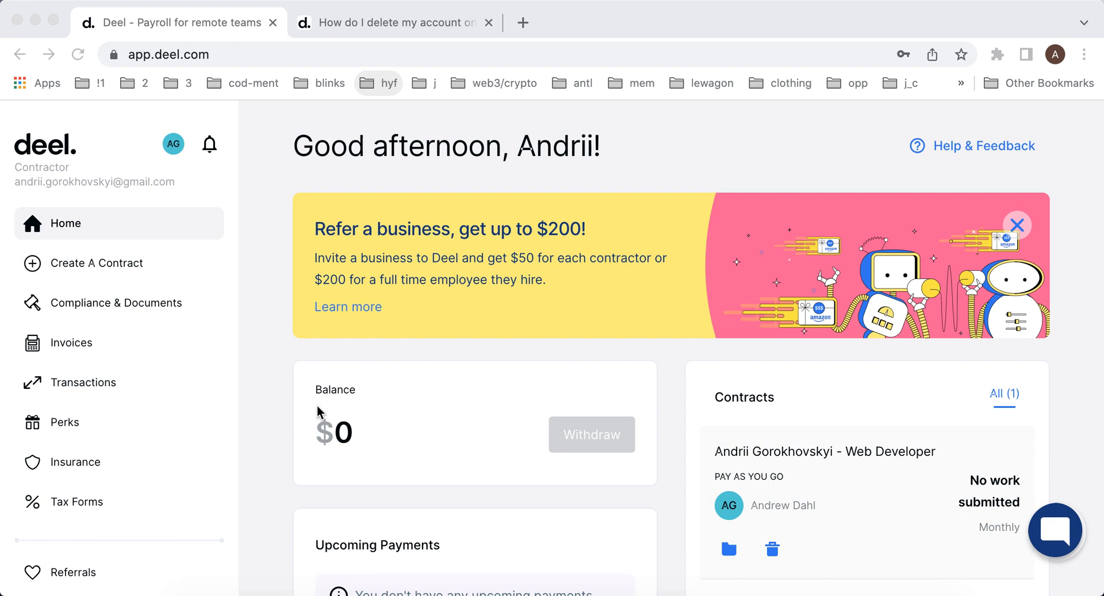
mouse_move(600, 450)
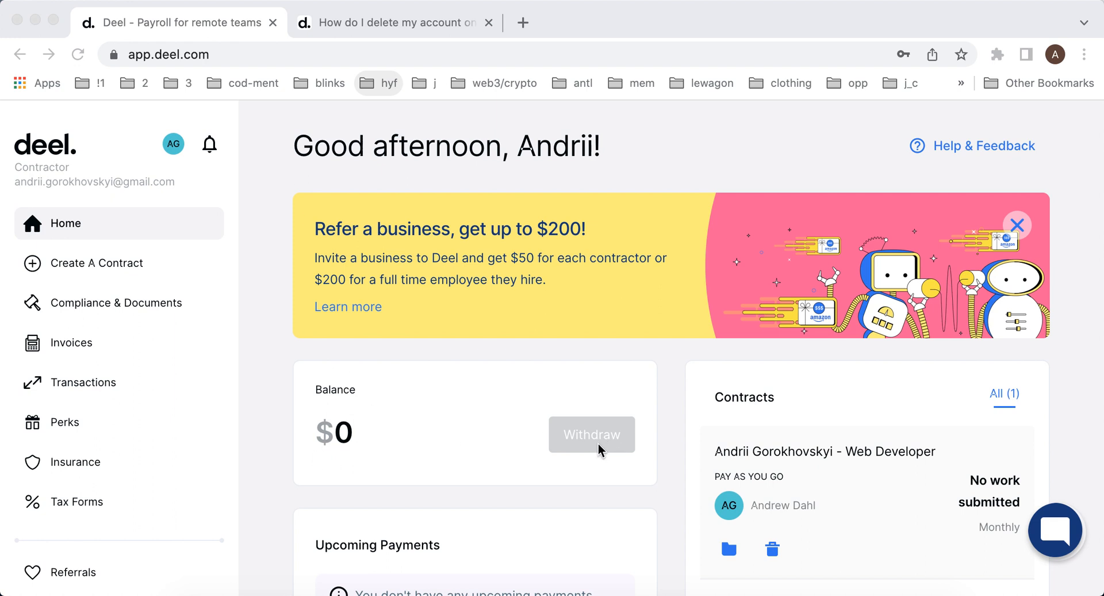
mouse_move(82, 268)
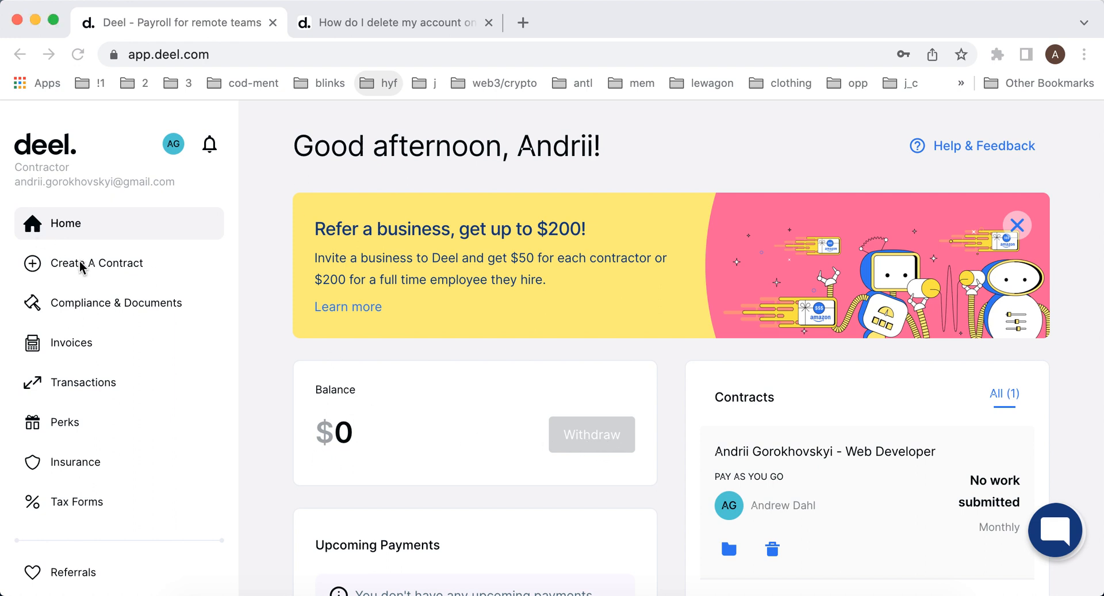
left_click(99, 262)
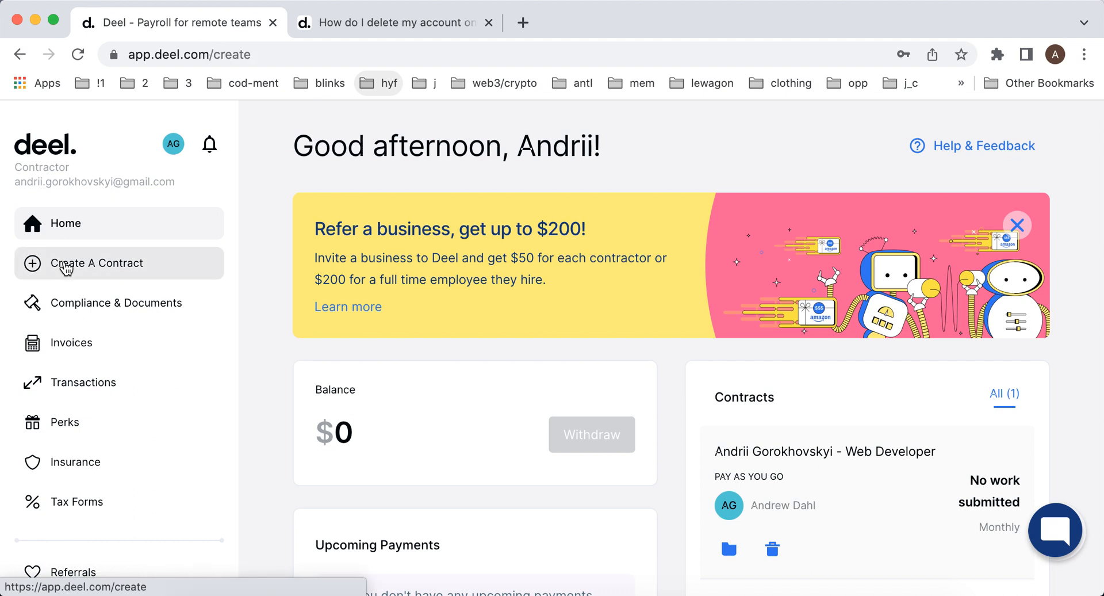
left_click(99, 262)
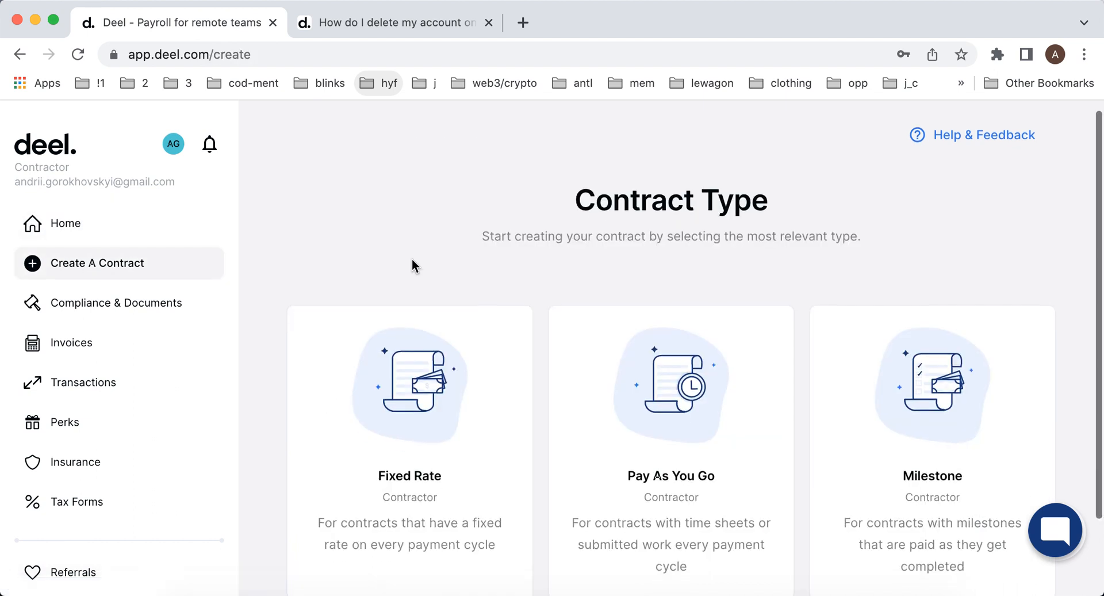
scroll("down", 3)
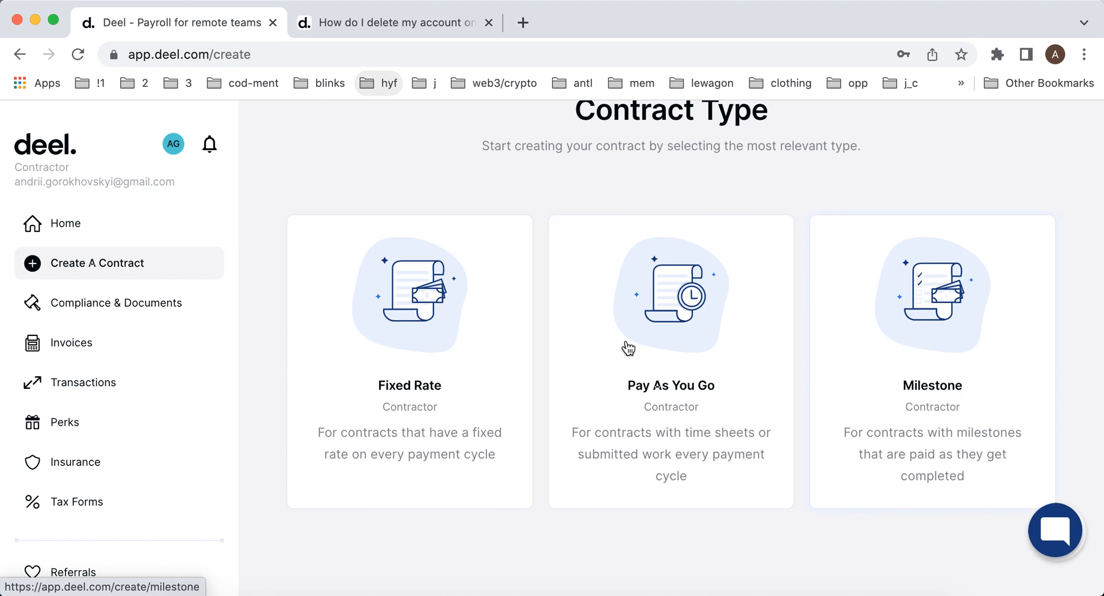
mouse_move(625, 358)
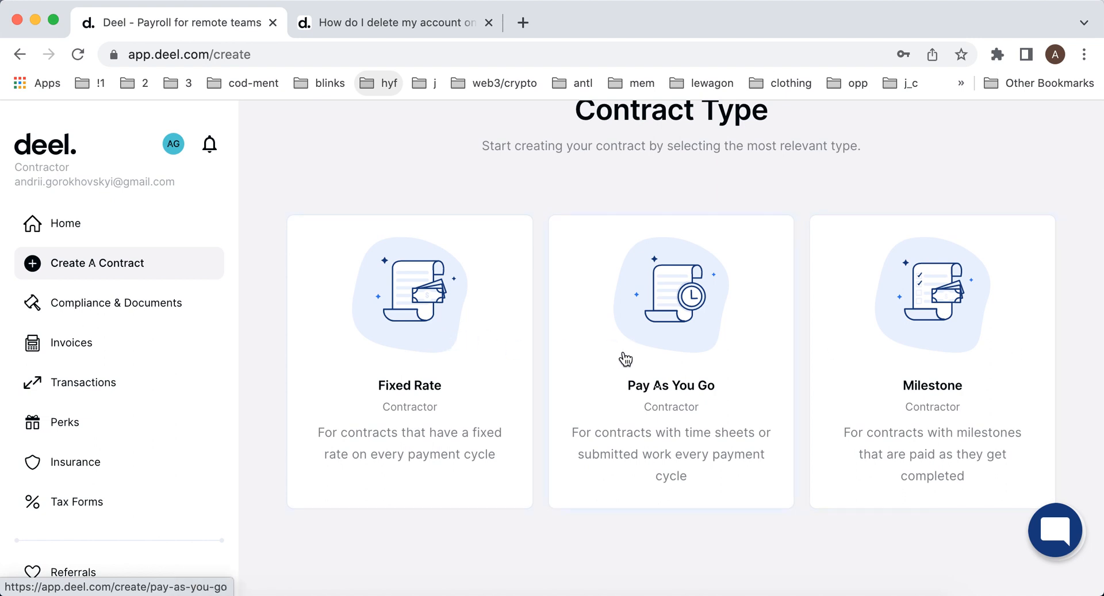
mouse_move(515, 363)
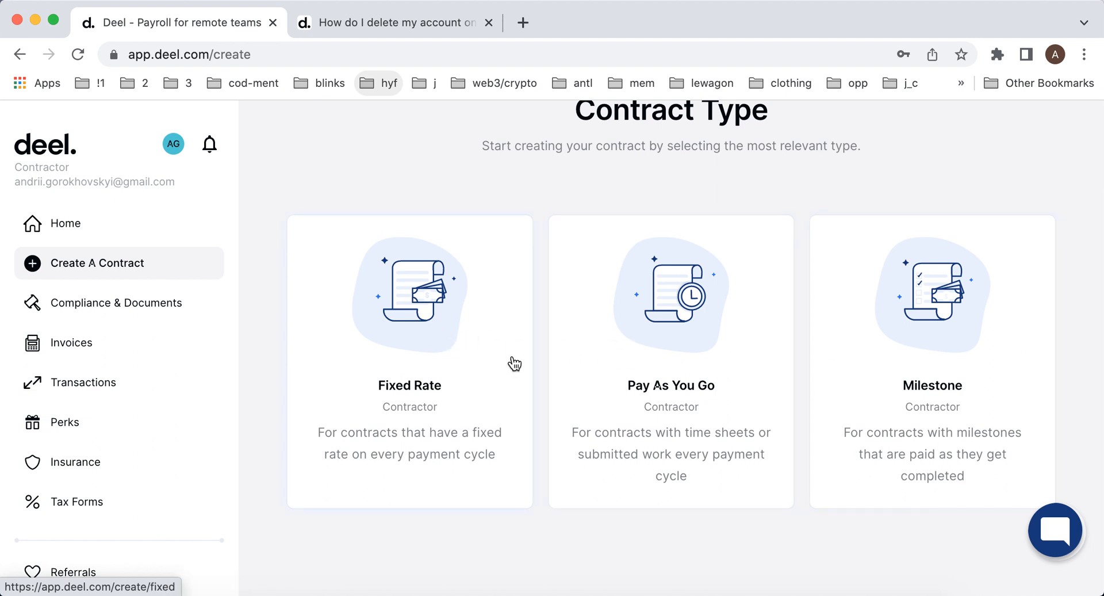
mouse_move(608, 401)
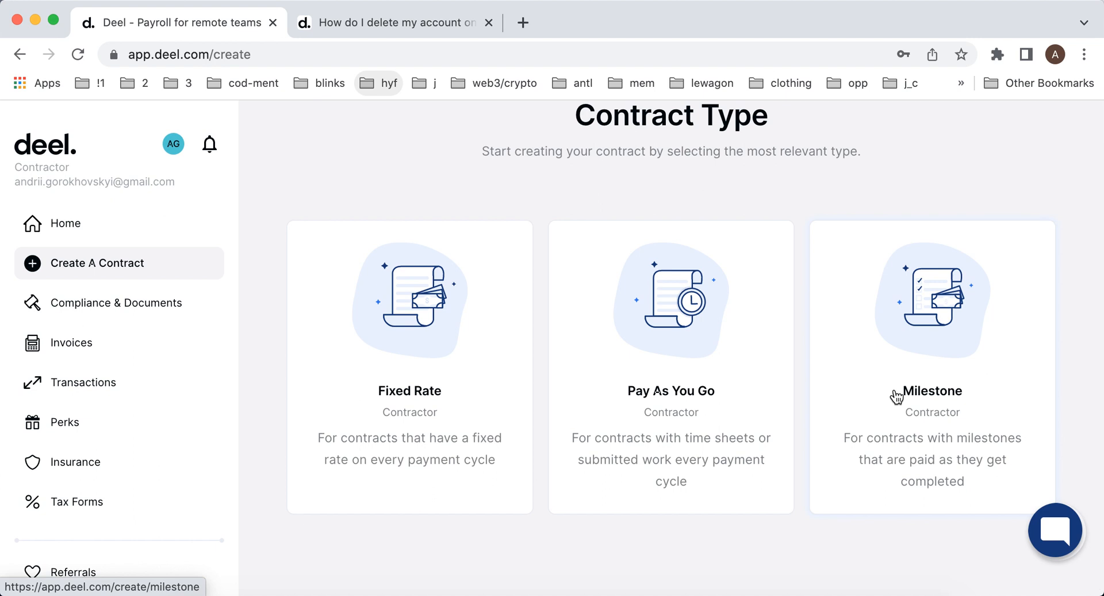
Step: View the Compliance & Documents page showing all required documents uploaded
left_click(117, 302)
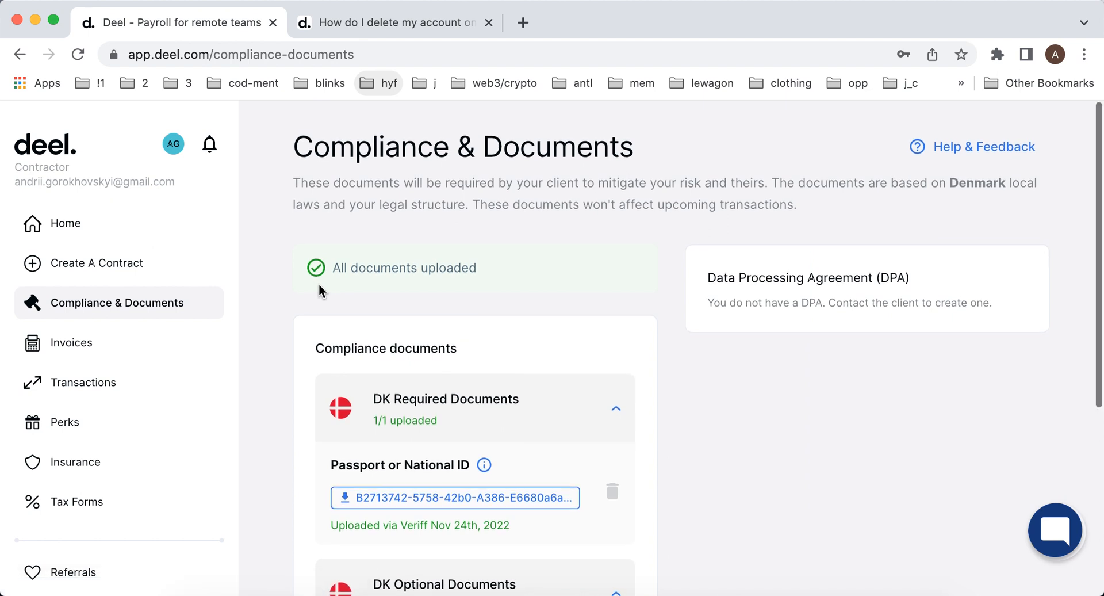
mouse_move(487, 148)
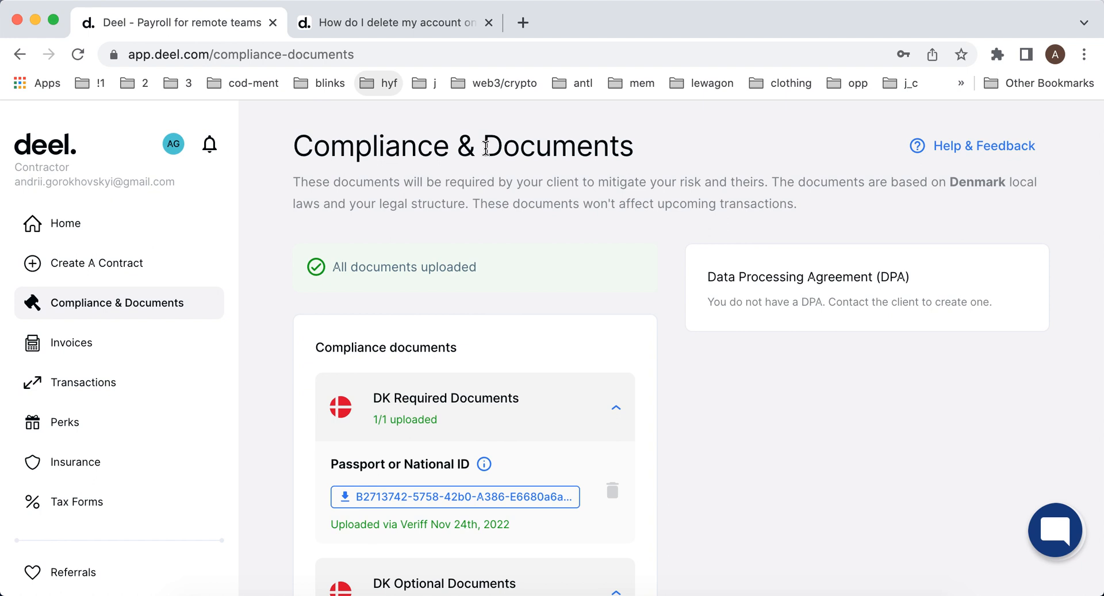
mouse_move(463, 158)
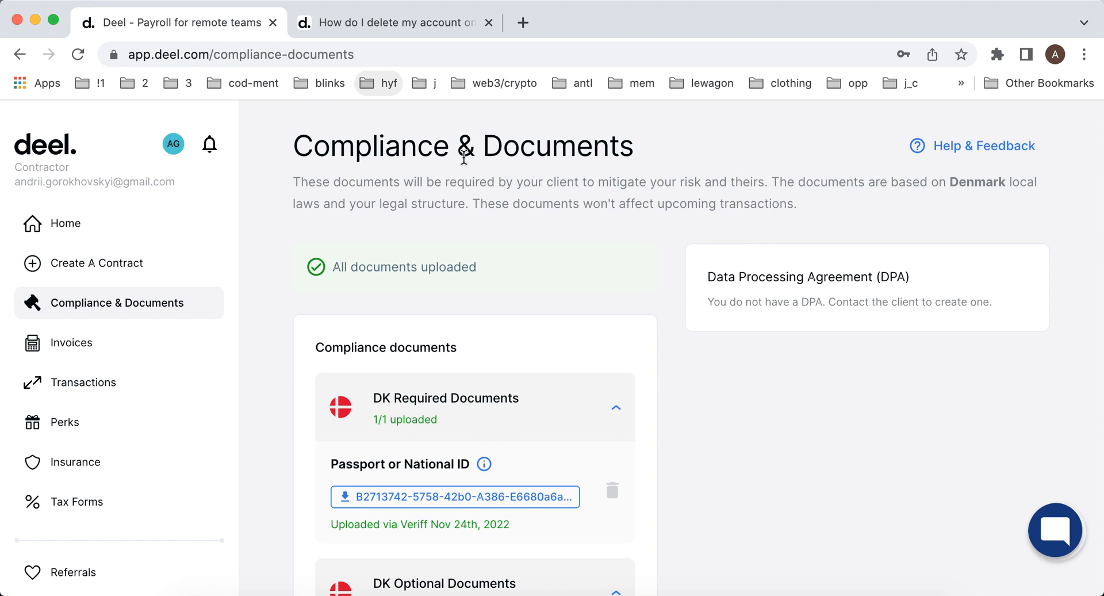
mouse_move(425, 197)
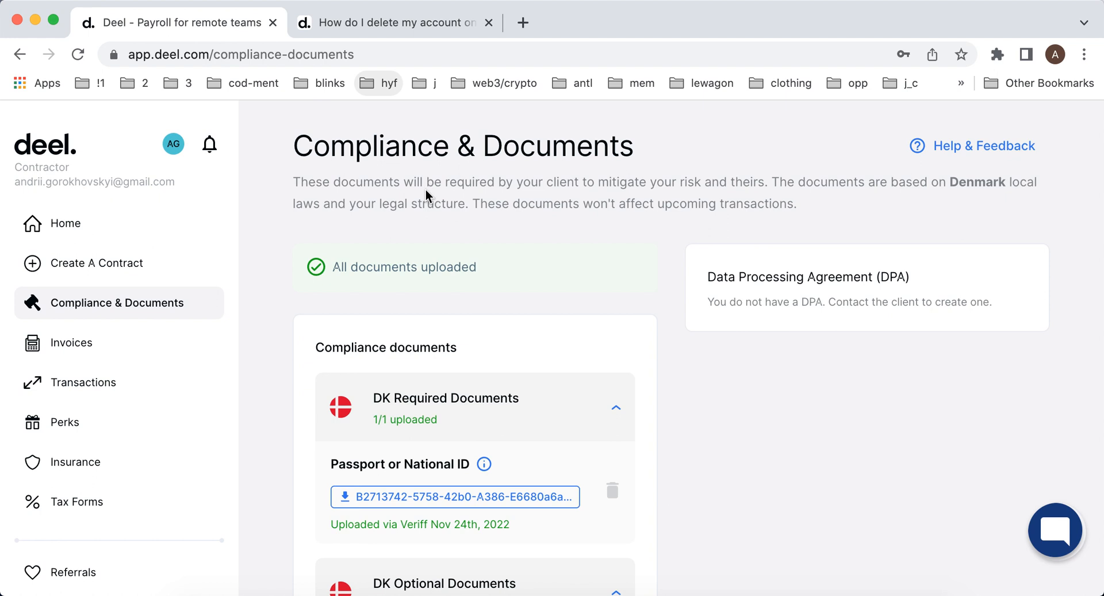
mouse_move(421, 189)
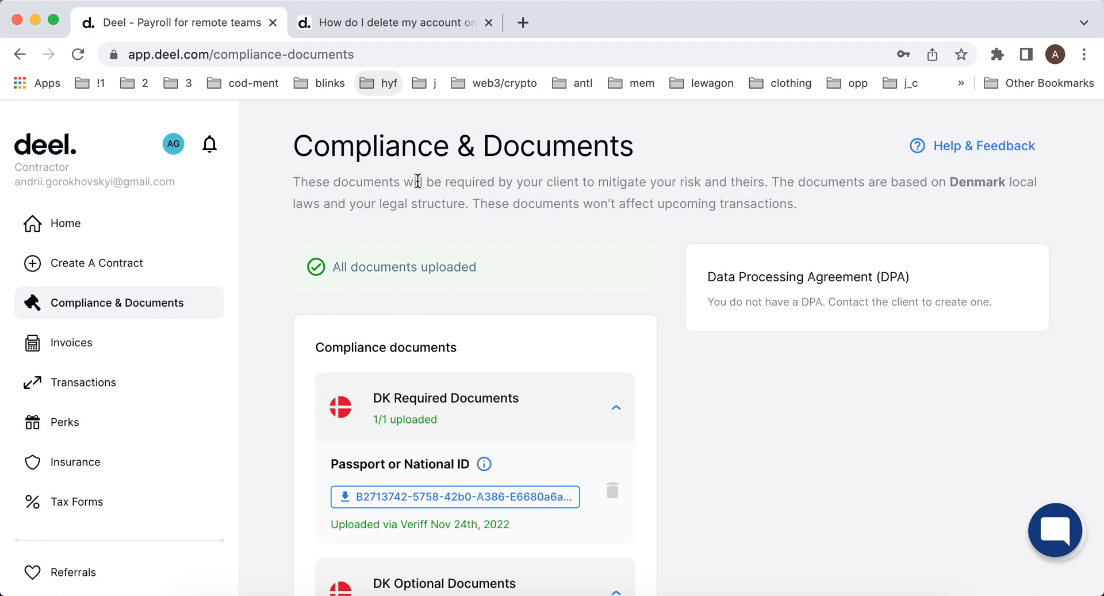
mouse_move(64, 352)
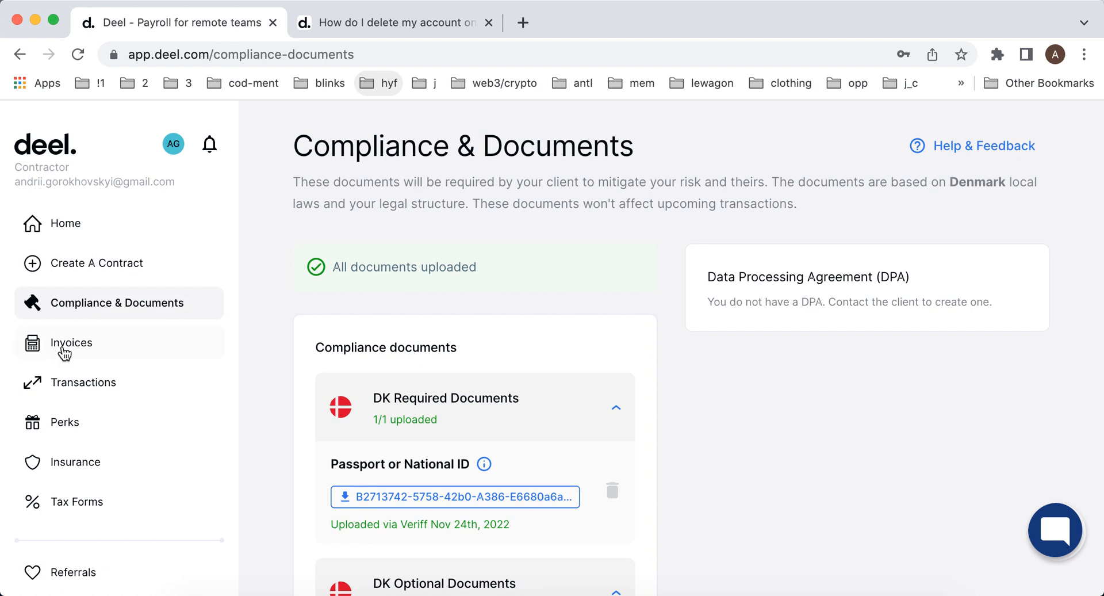
Step: Check the empty Invoices list, then the Transactions page with no payments or history
left_click(71, 343)
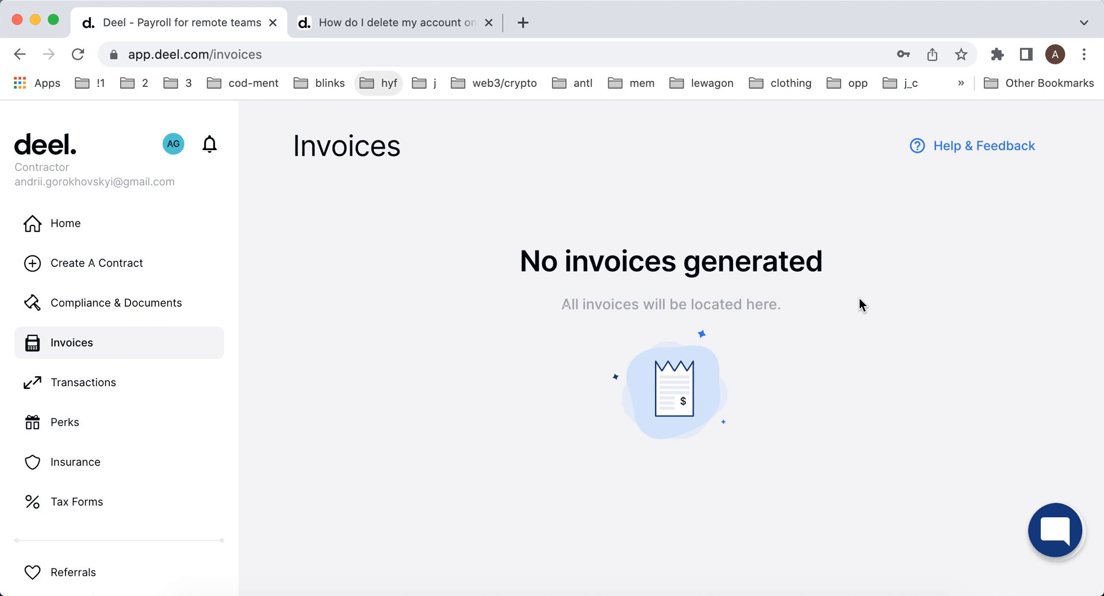
left_click(84, 382)
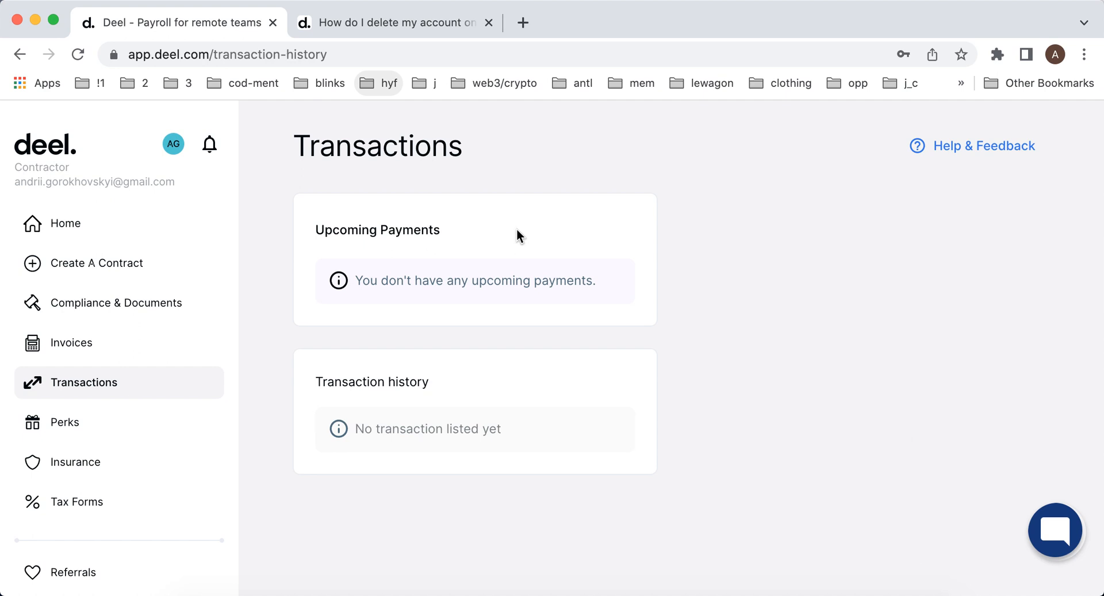
mouse_move(131, 443)
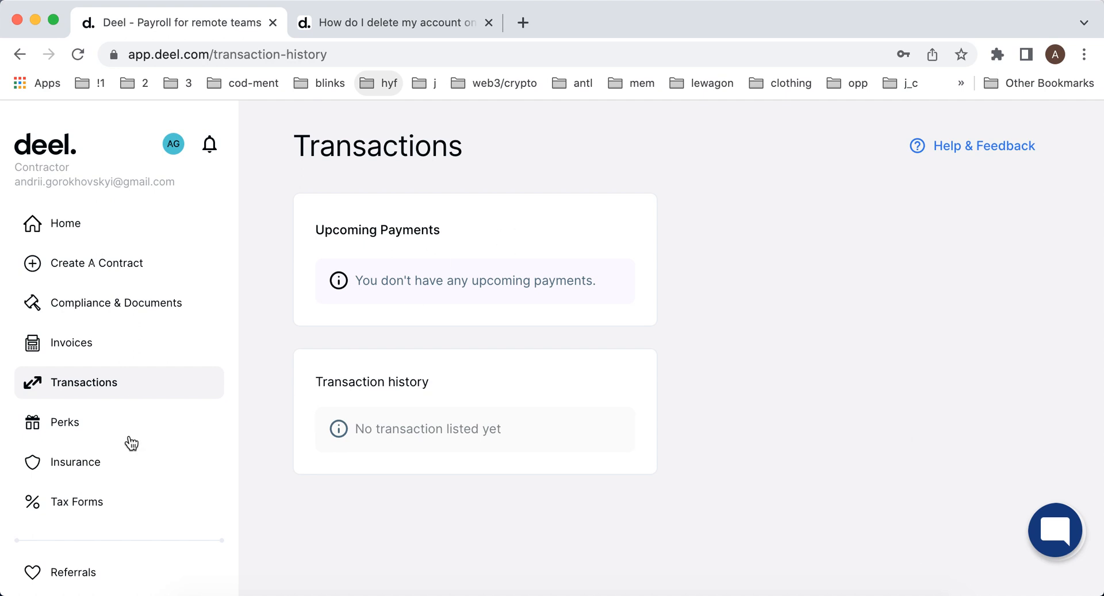
Step: Browse the Perks page and look through the available perks
left_click(65, 422)
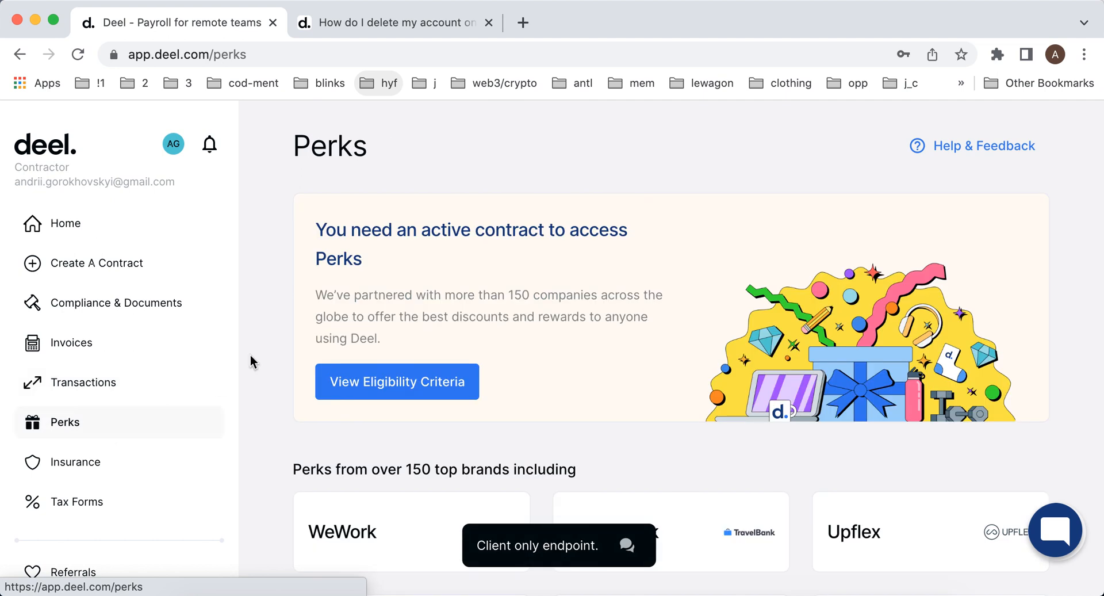
scroll("down", 3)
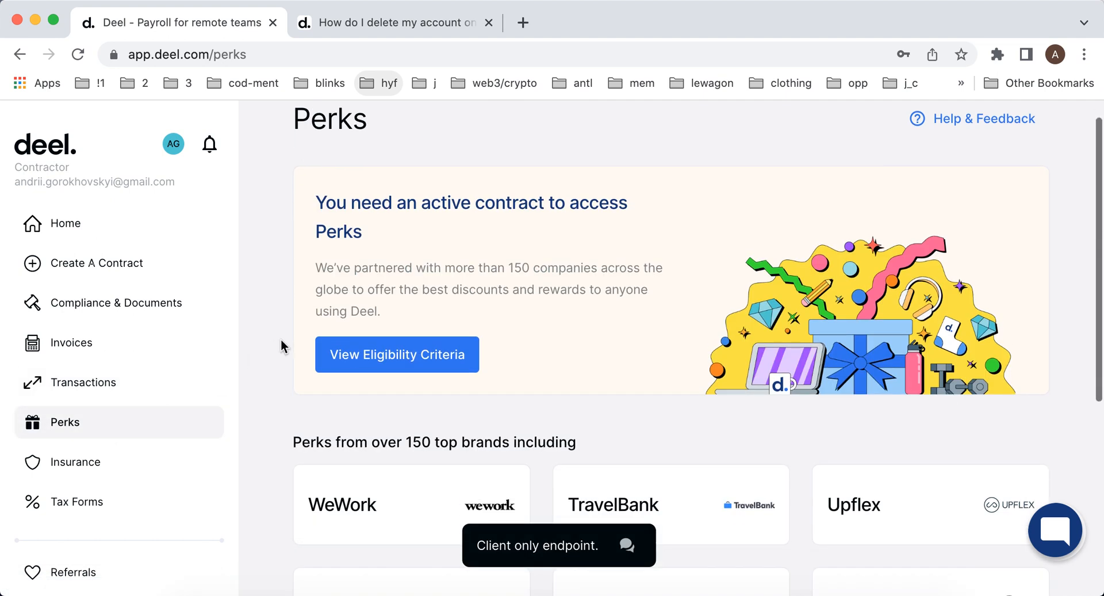
scroll("down", 3)
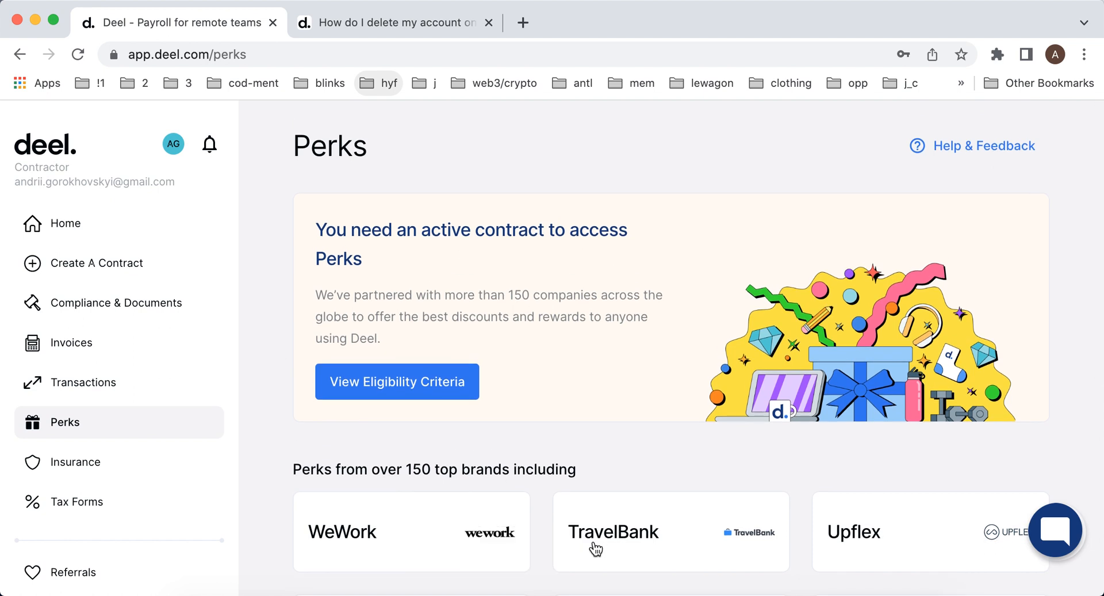
mouse_move(563, 444)
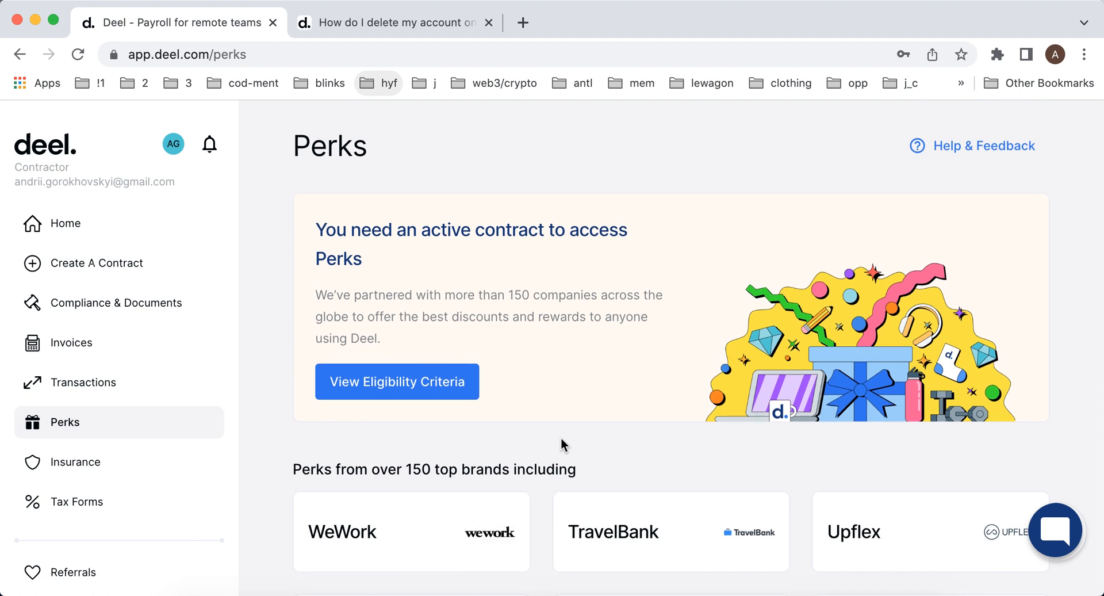
scroll("down", 3)
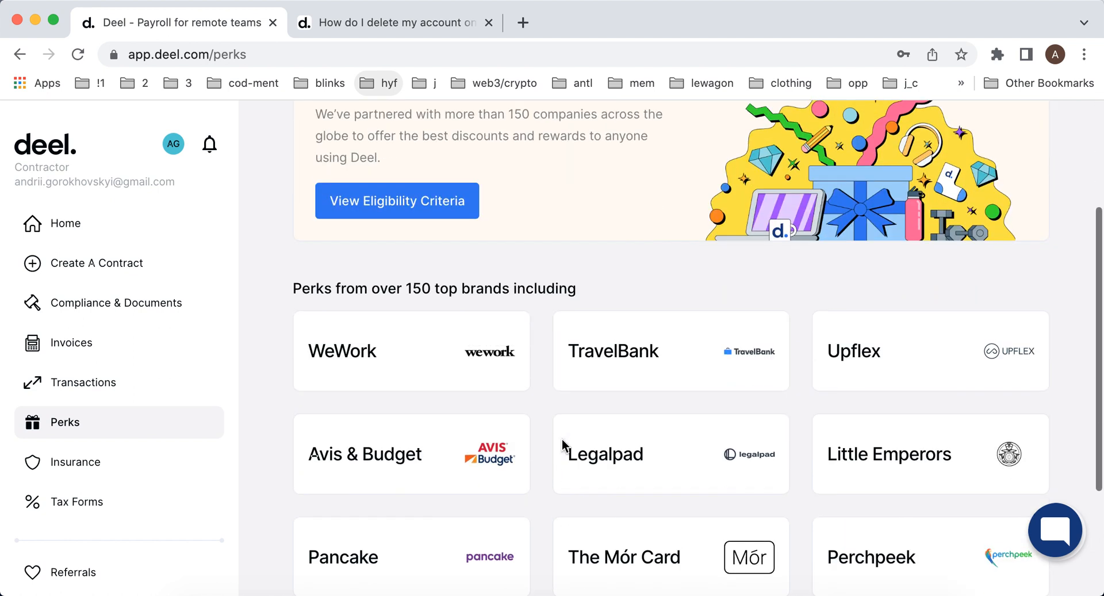
scroll("up", 3)
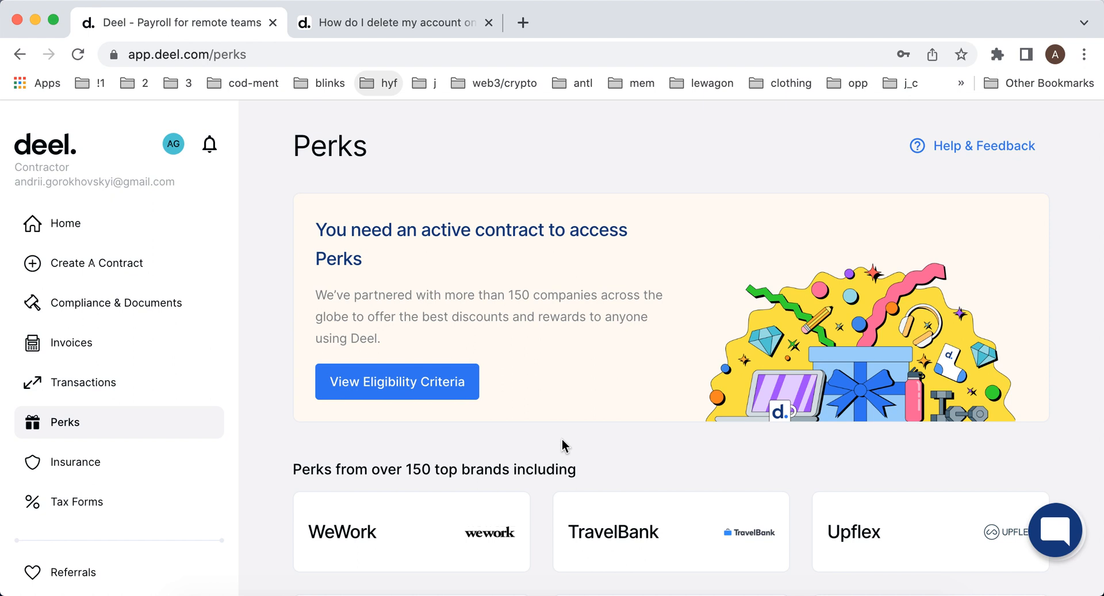
Step: Visit the Insurance section, then the Tax Forms page reporting no tax forms collected
left_click(74, 463)
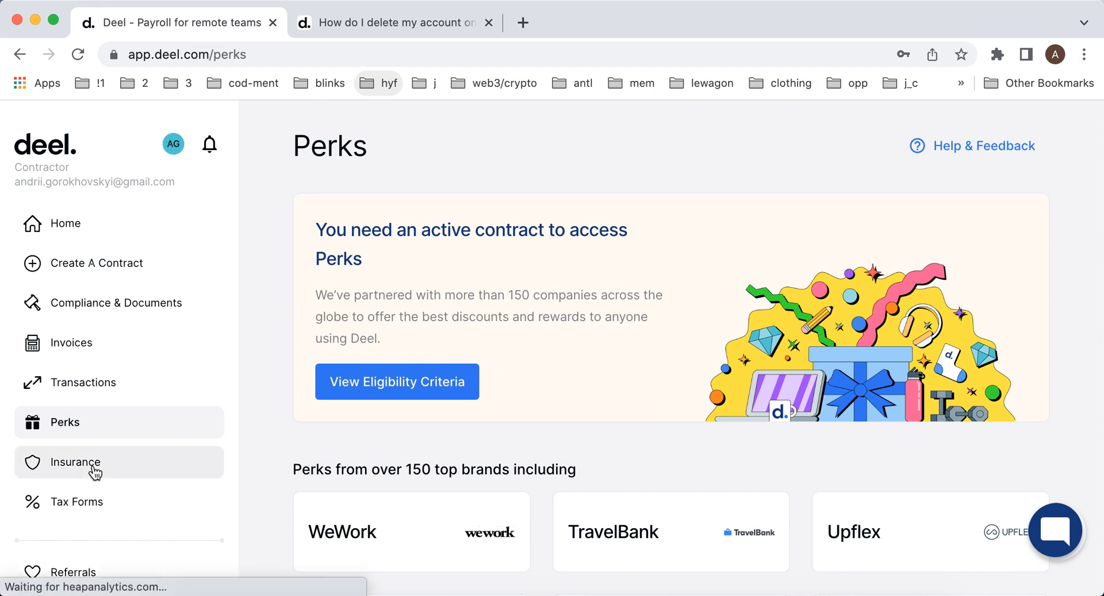
left_click(74, 461)
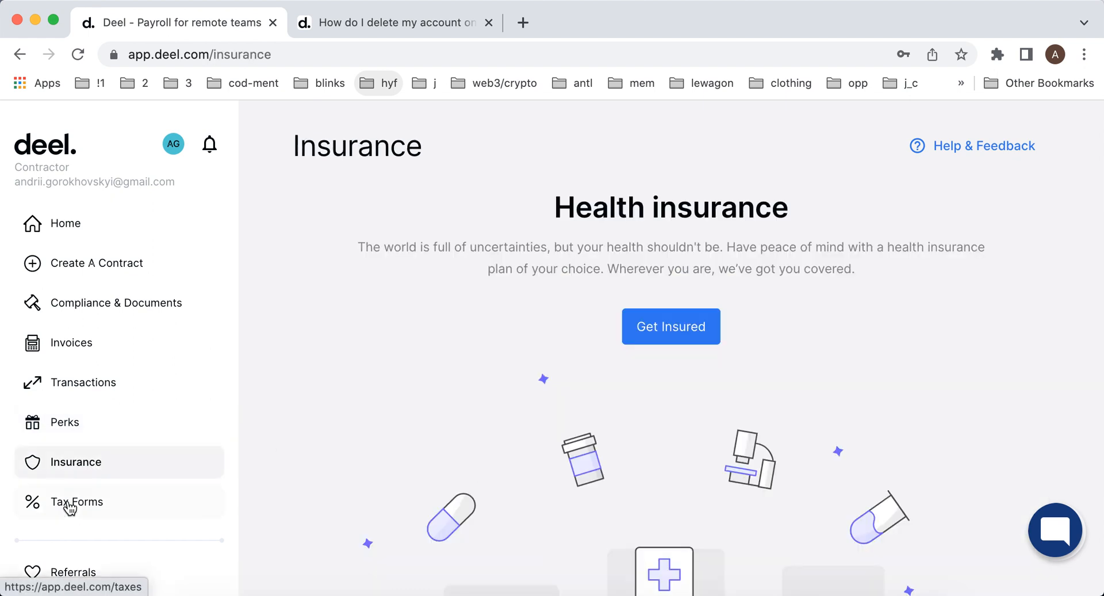
left_click(77, 501)
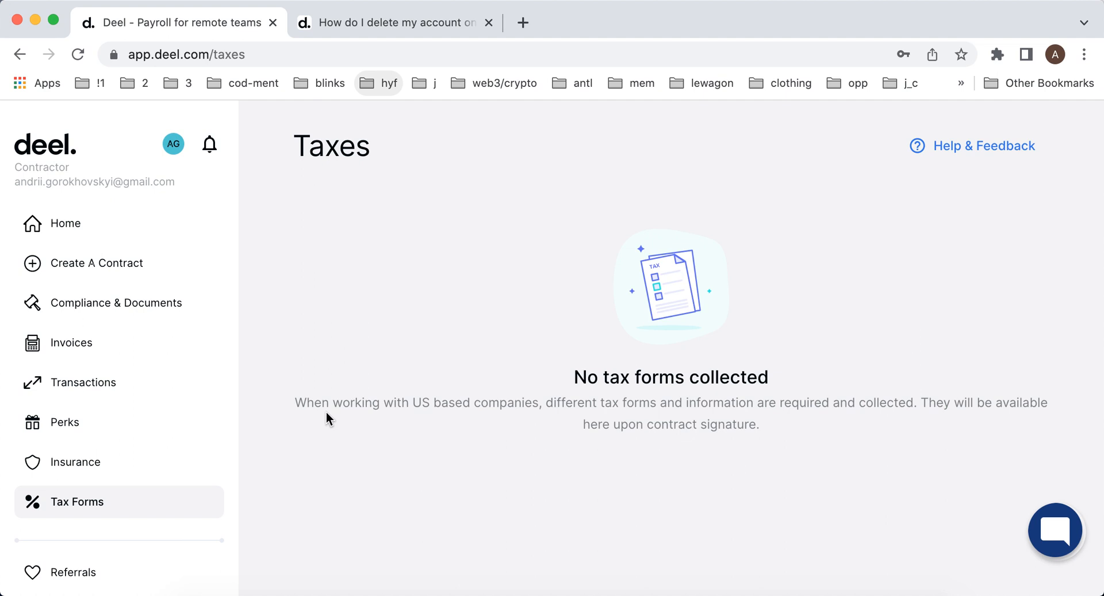
mouse_move(322, 408)
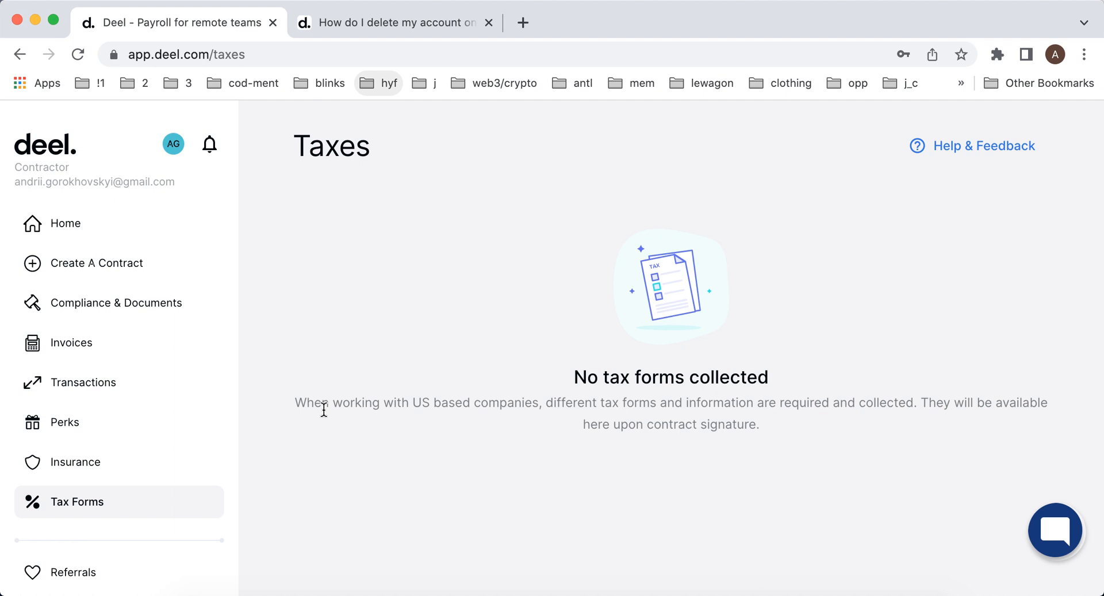
mouse_move(87, 581)
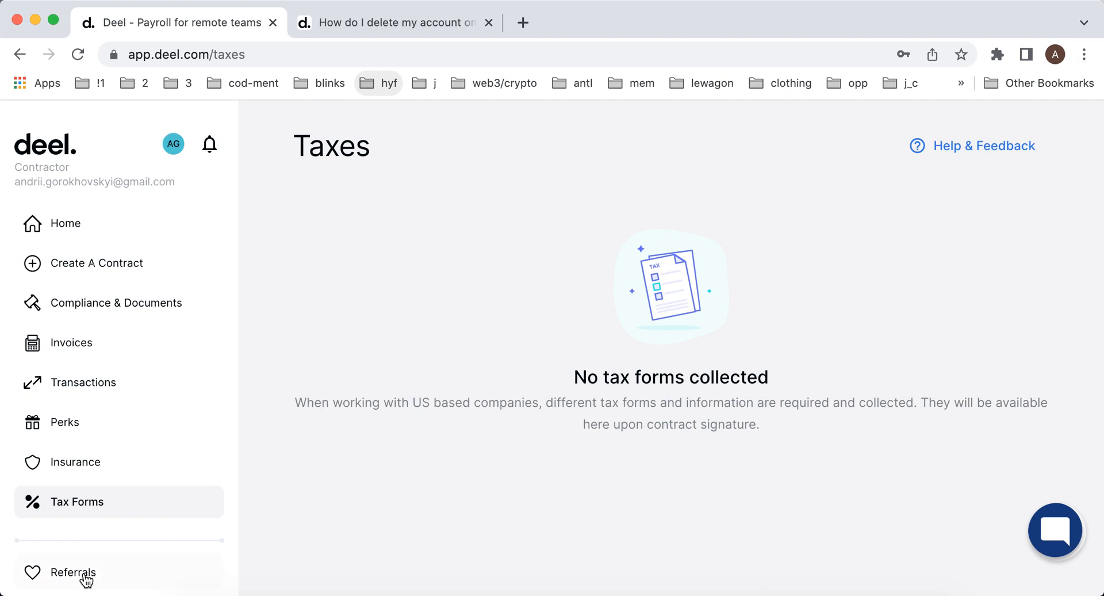
Step: View the Referrals Invites tab with the shareable link, email invite form and How it works sections
left_click(74, 572)
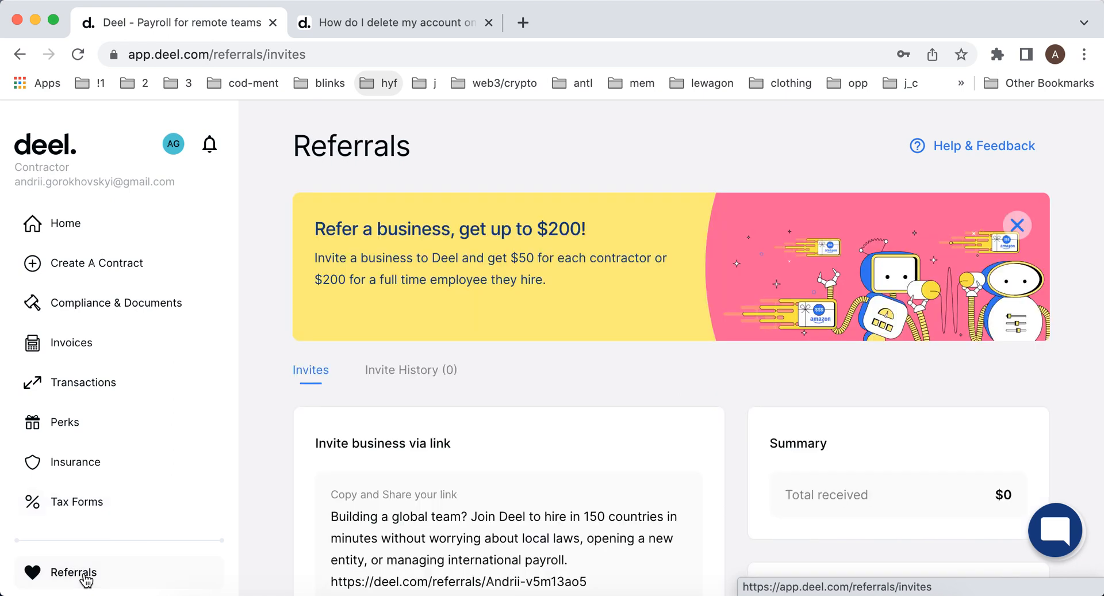
mouse_move(418, 375)
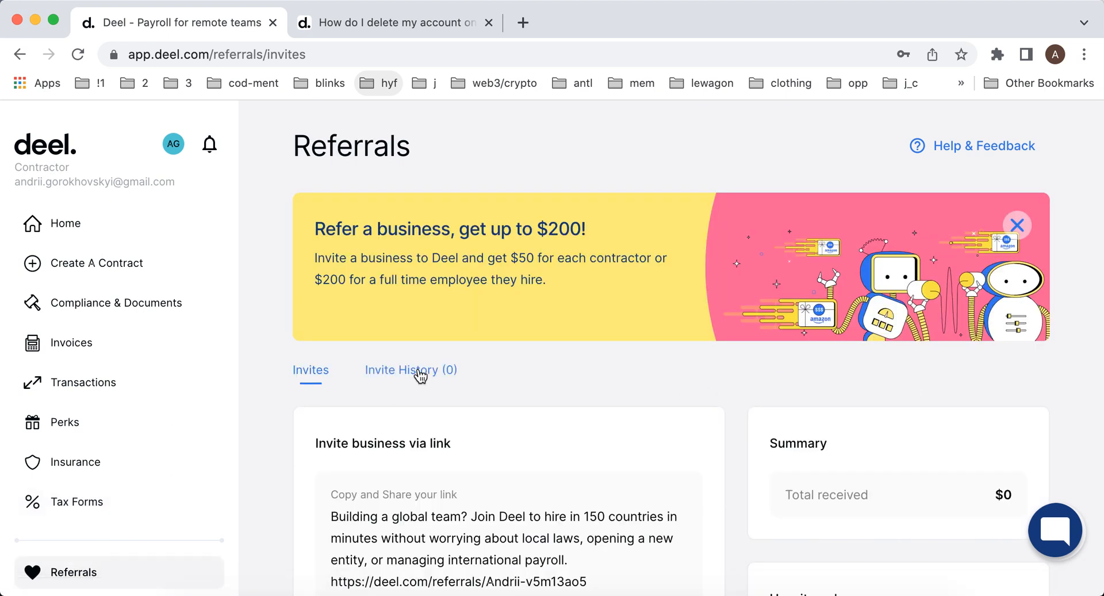
scroll("down", 3)
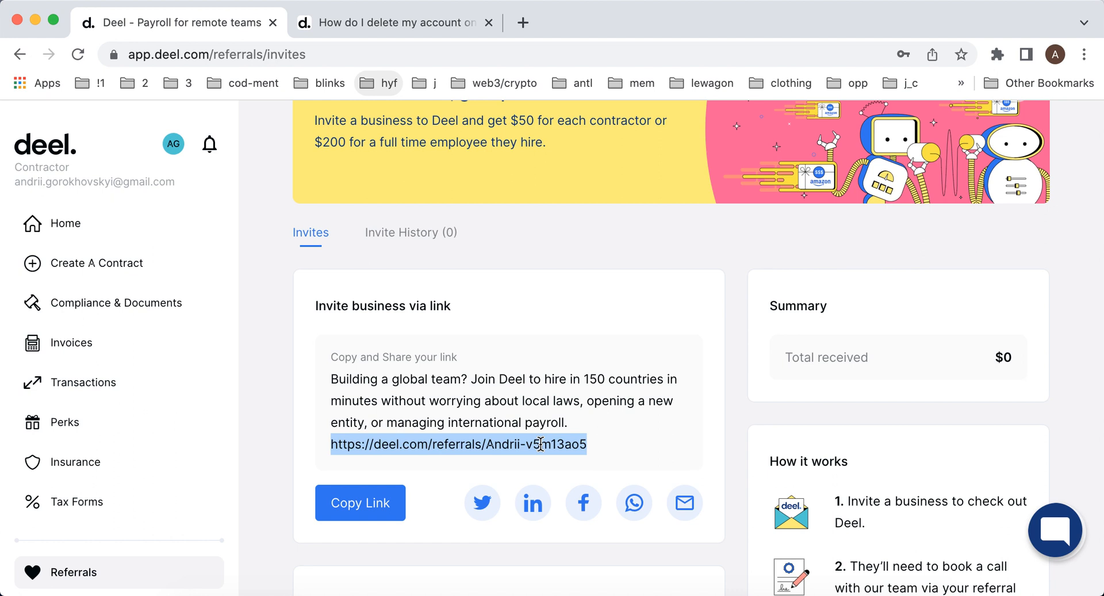
mouse_move(691, 356)
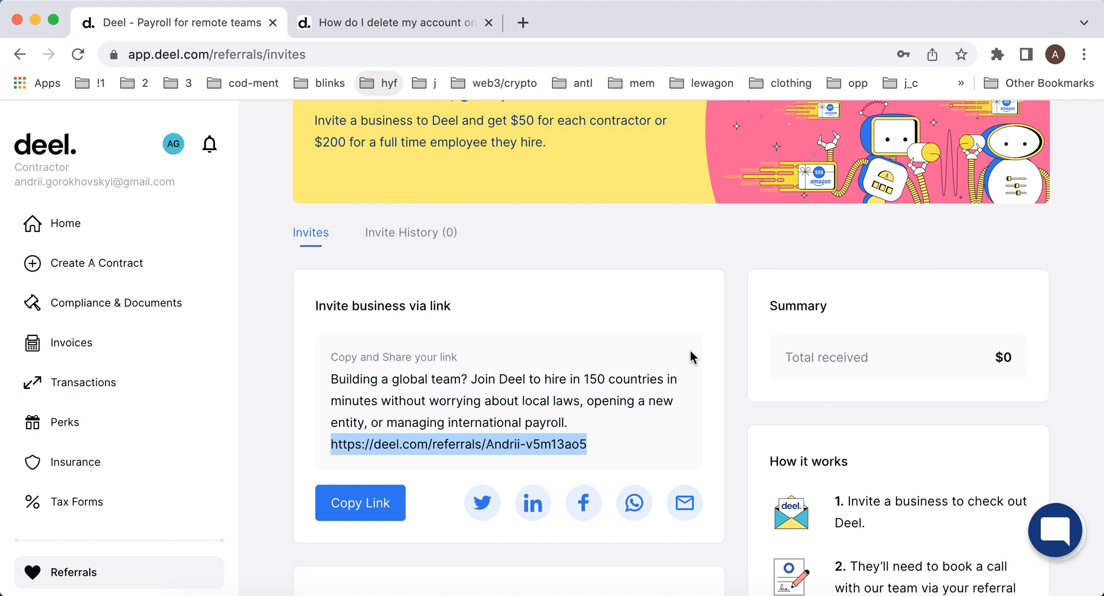
scroll("down", 3)
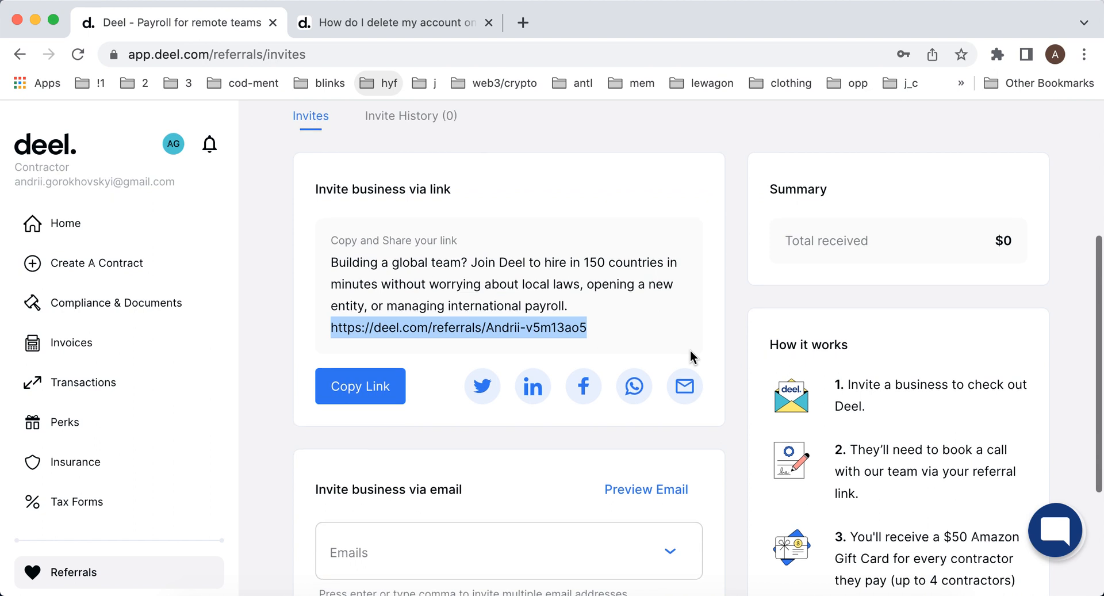
scroll("down", 3)
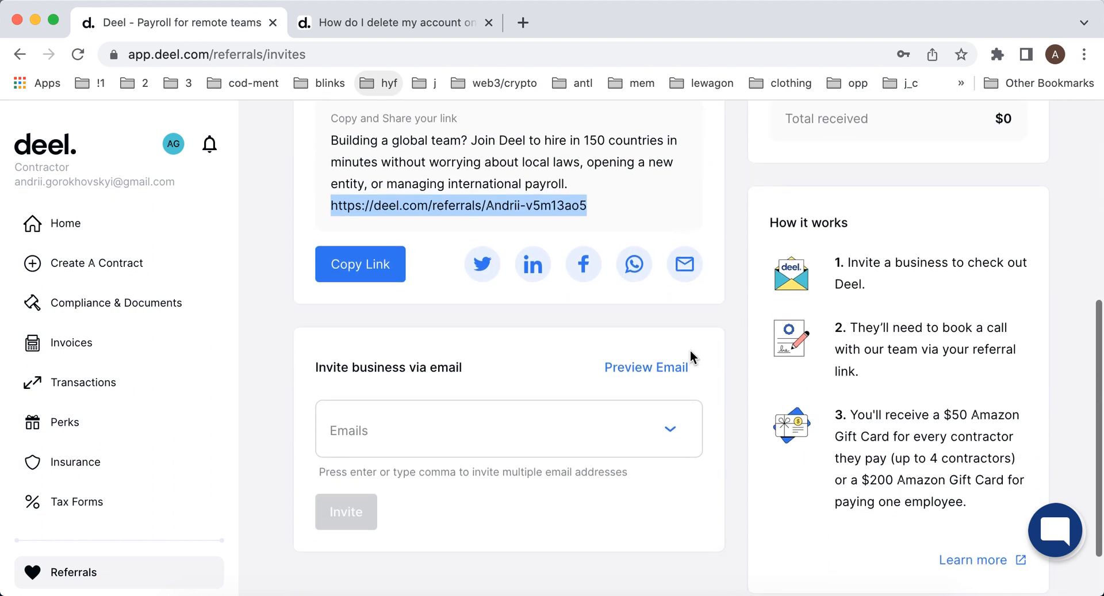
scroll("down", 3)
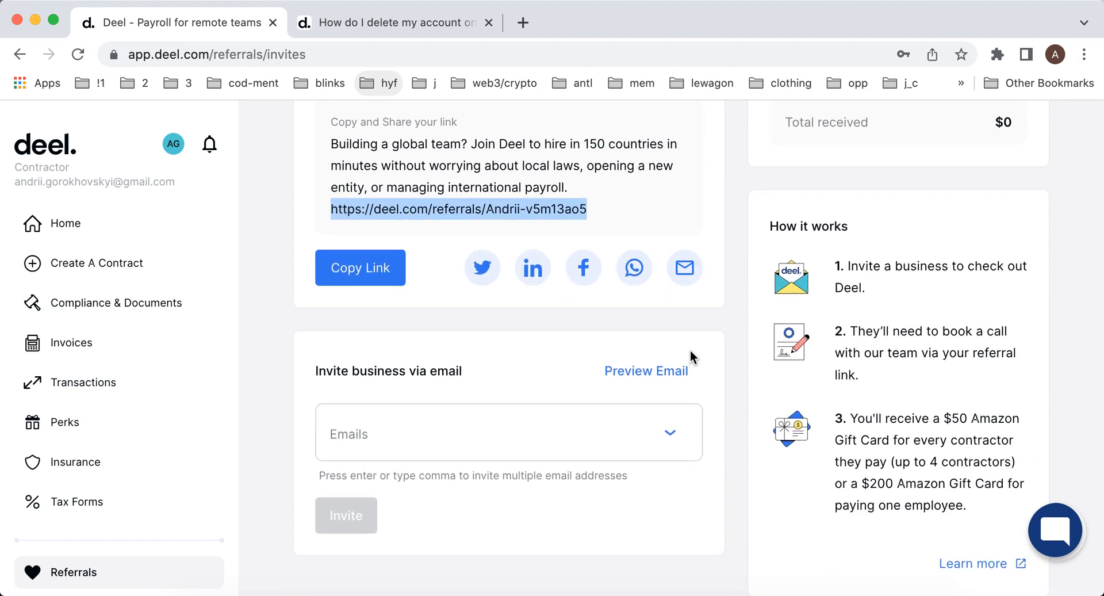
scroll("down", 3)
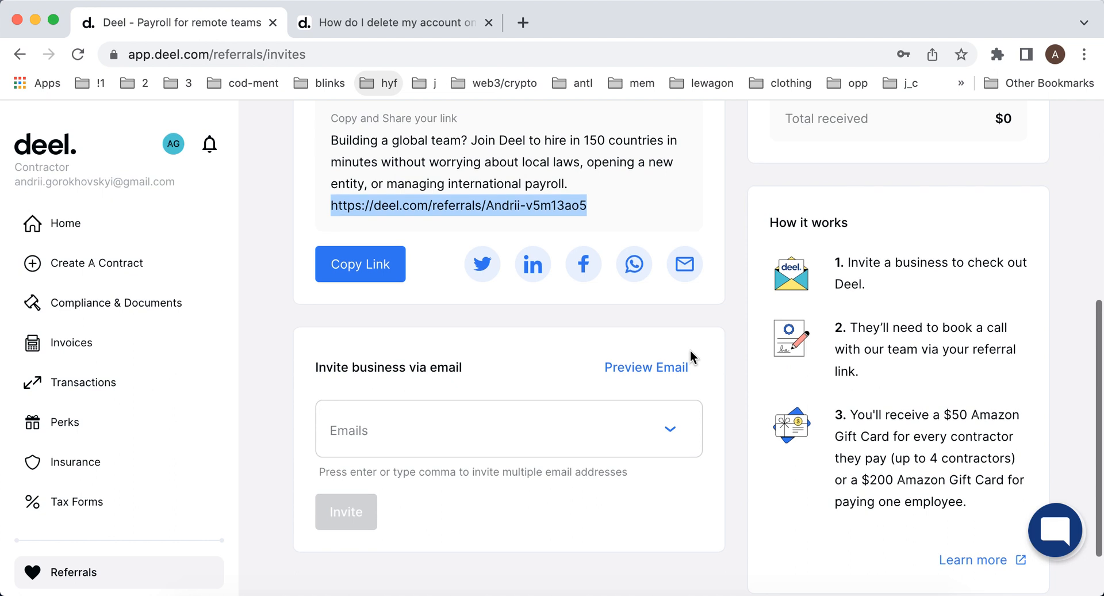
scroll("down", 3)
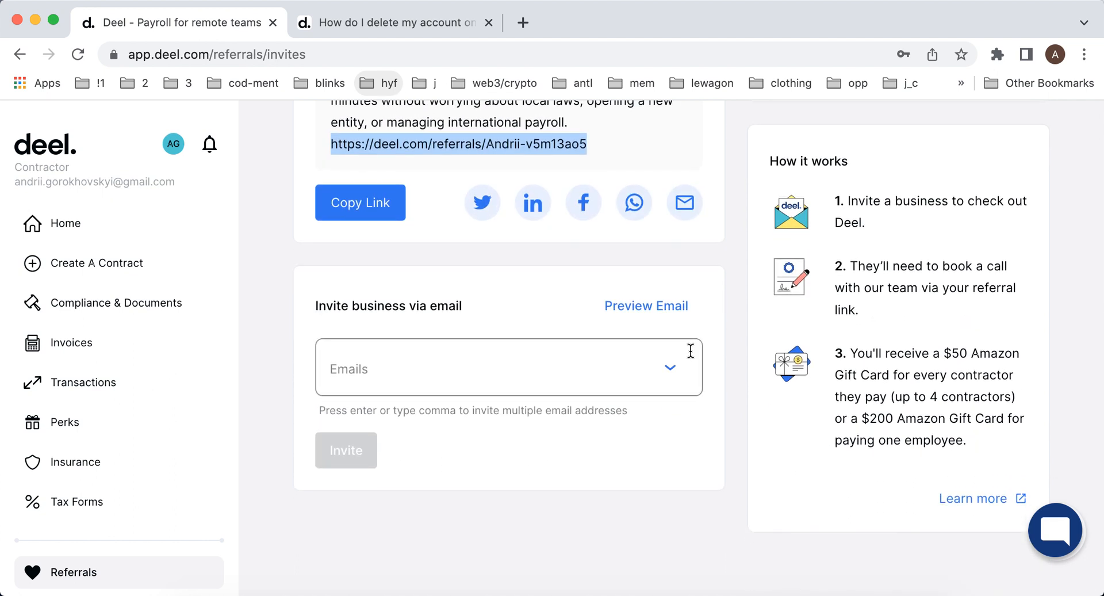
mouse_move(746, 339)
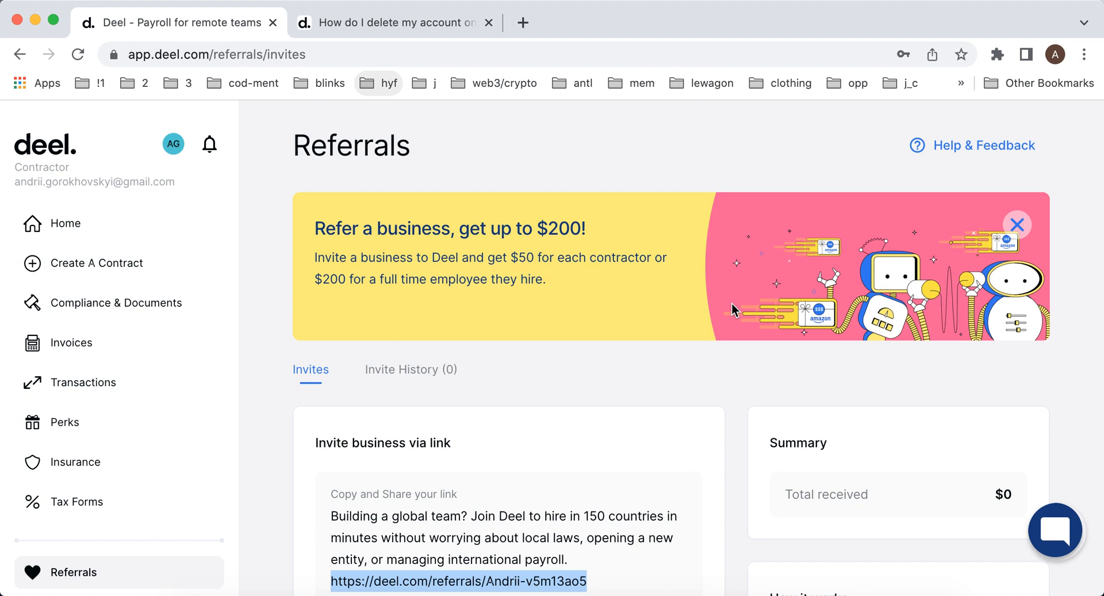
mouse_move(693, 175)
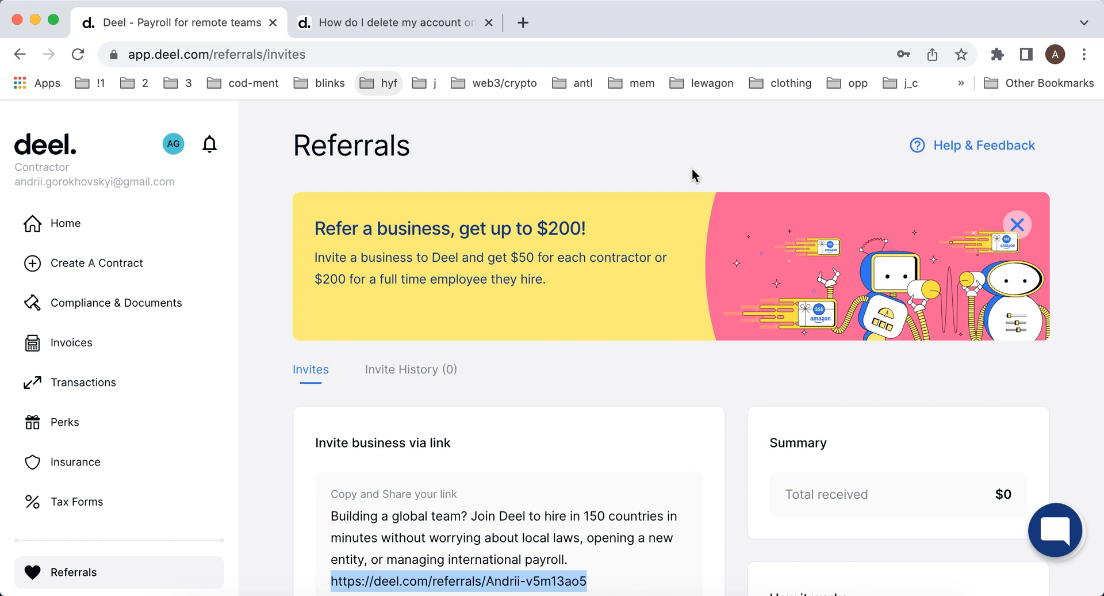
Step: Go to Account Settings from the avatar menu, showing the Personal contractor details
left_click(174, 144)
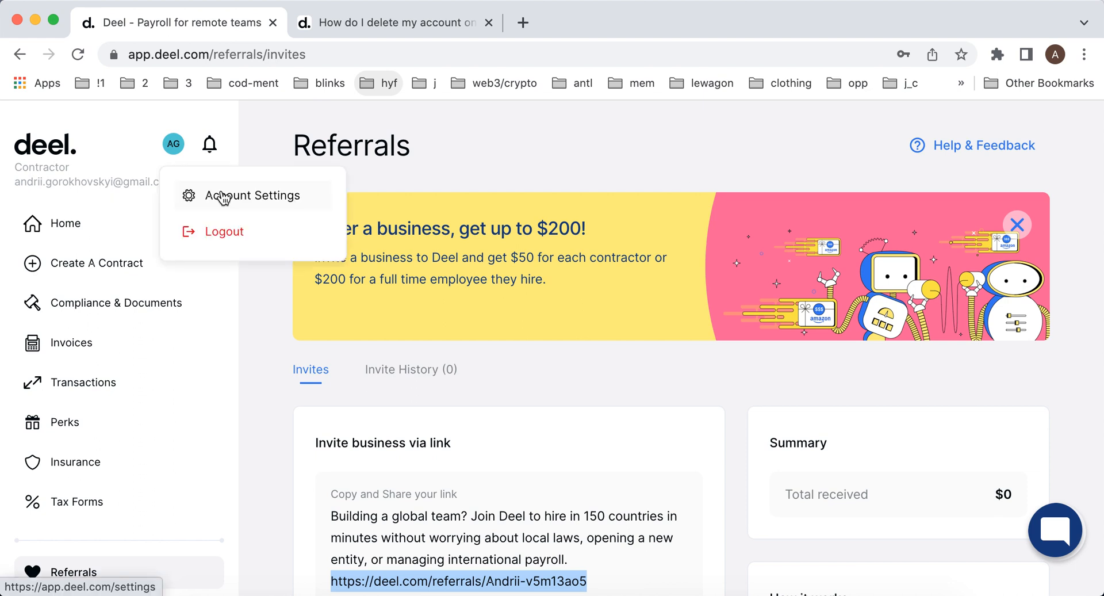
mouse_move(232, 197)
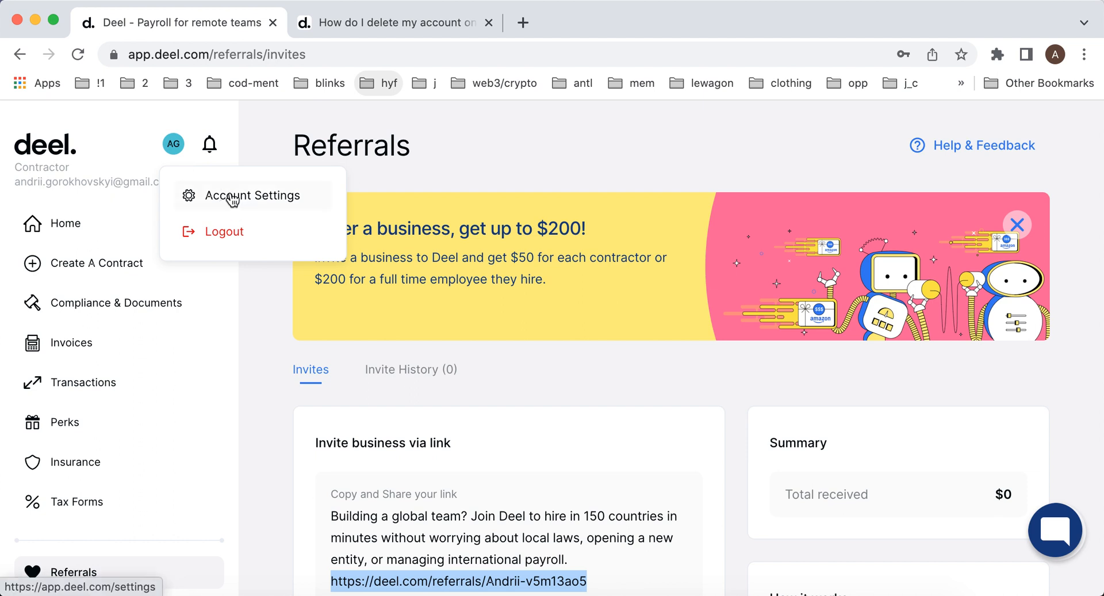
left_click(252, 195)
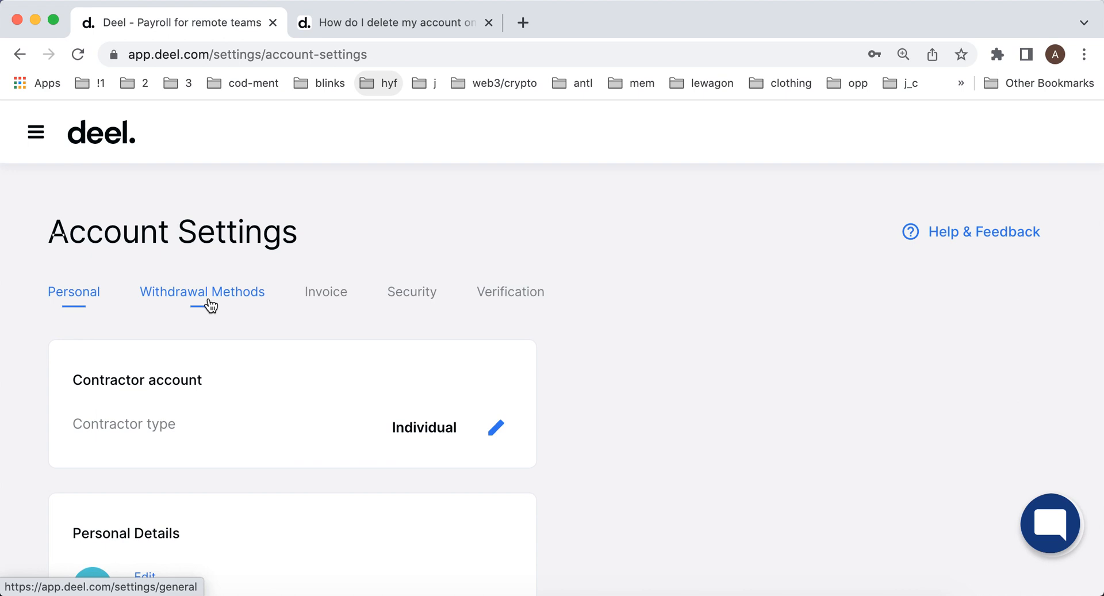
mouse_move(230, 300)
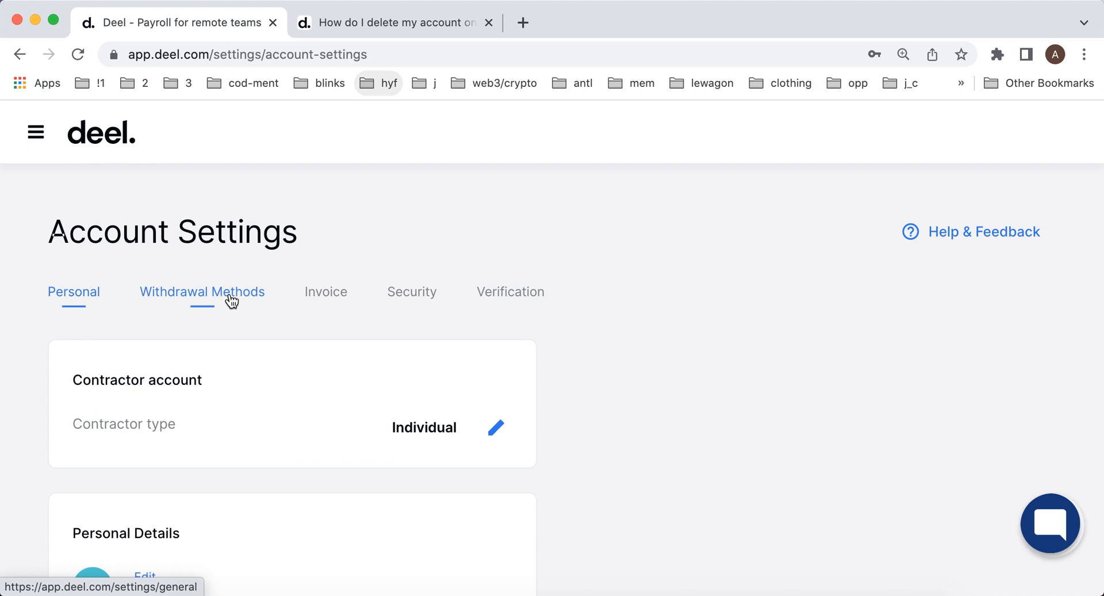
mouse_move(234, 301)
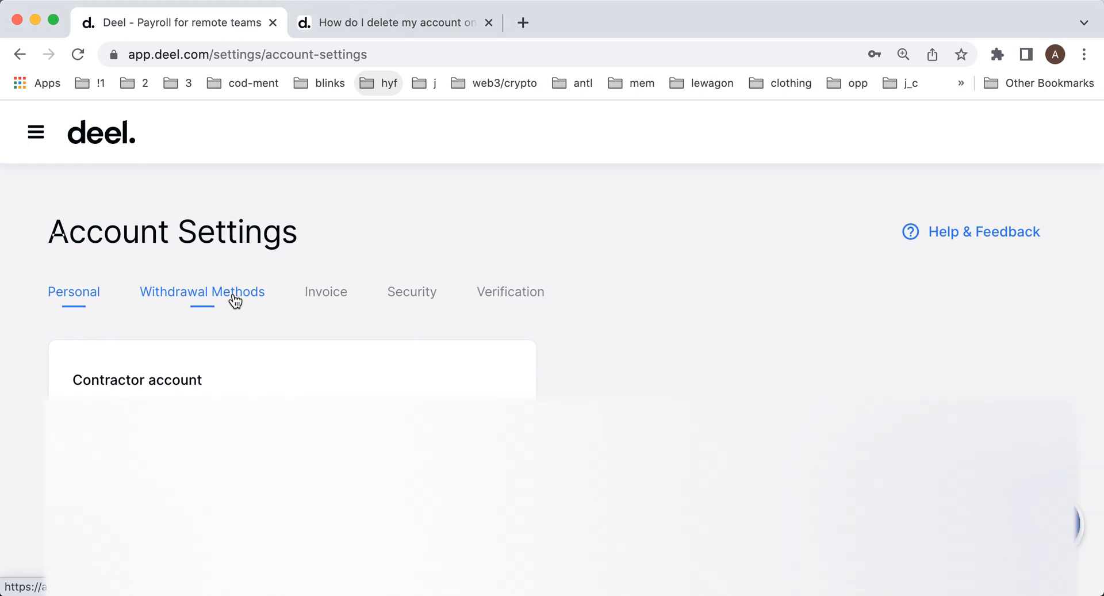
mouse_move(292, 293)
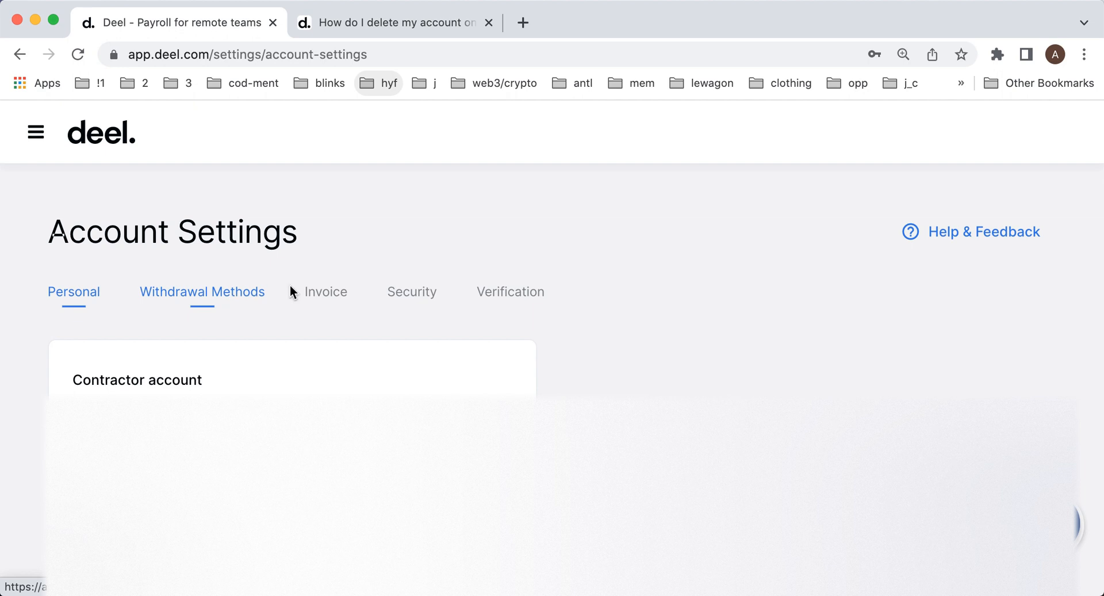
Step: Review the Invoice and Security tabs, then the Verification tab showing identity verified
left_click(326, 291)
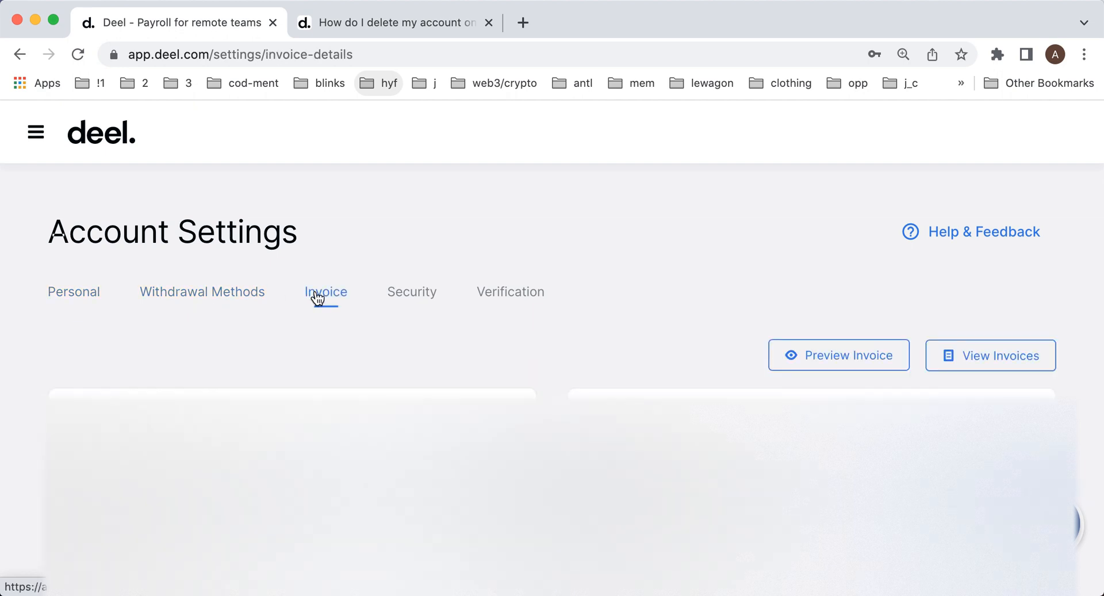
left_click(412, 291)
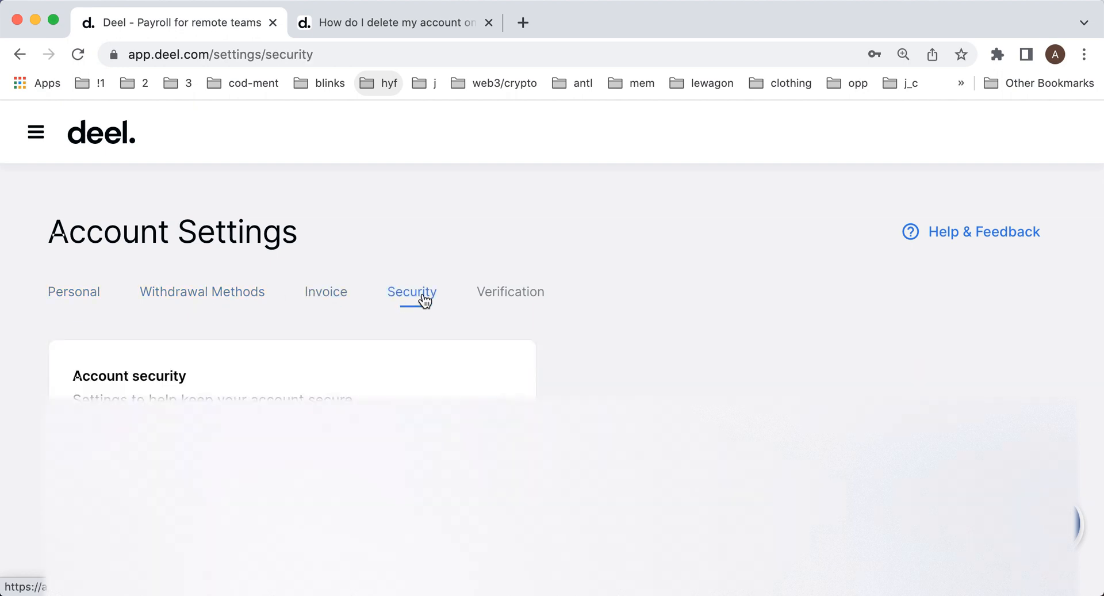
left_click(510, 291)
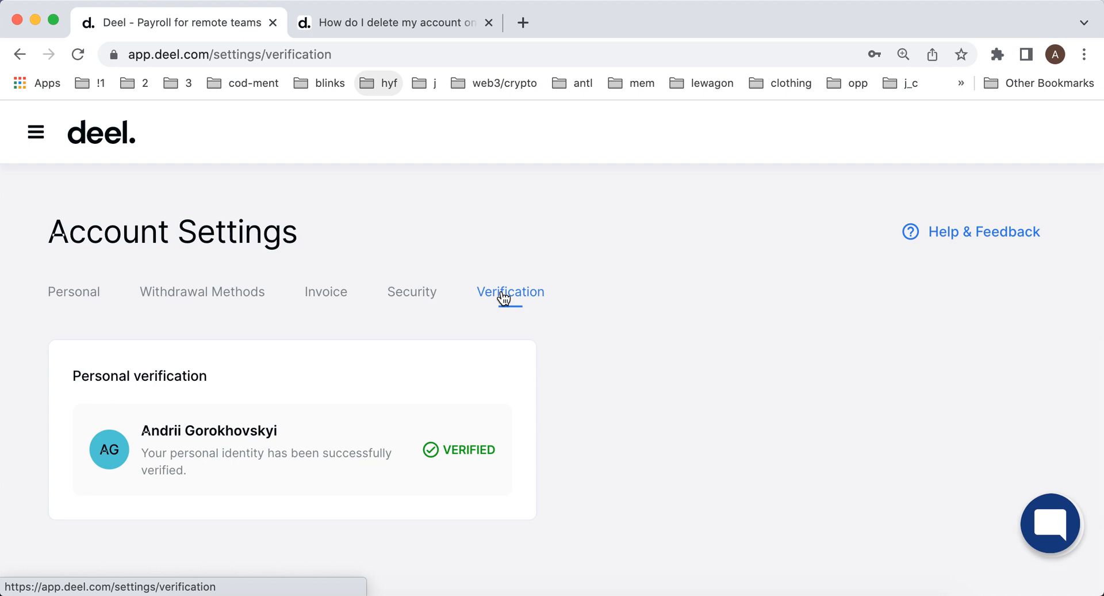
mouse_move(895, 243)
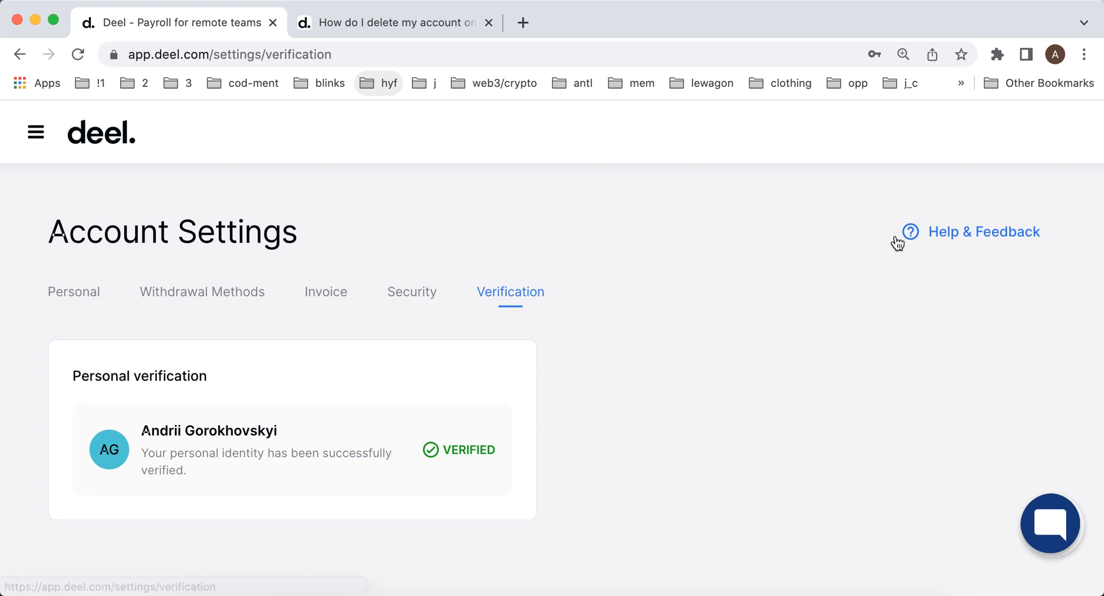
mouse_move(1054, 544)
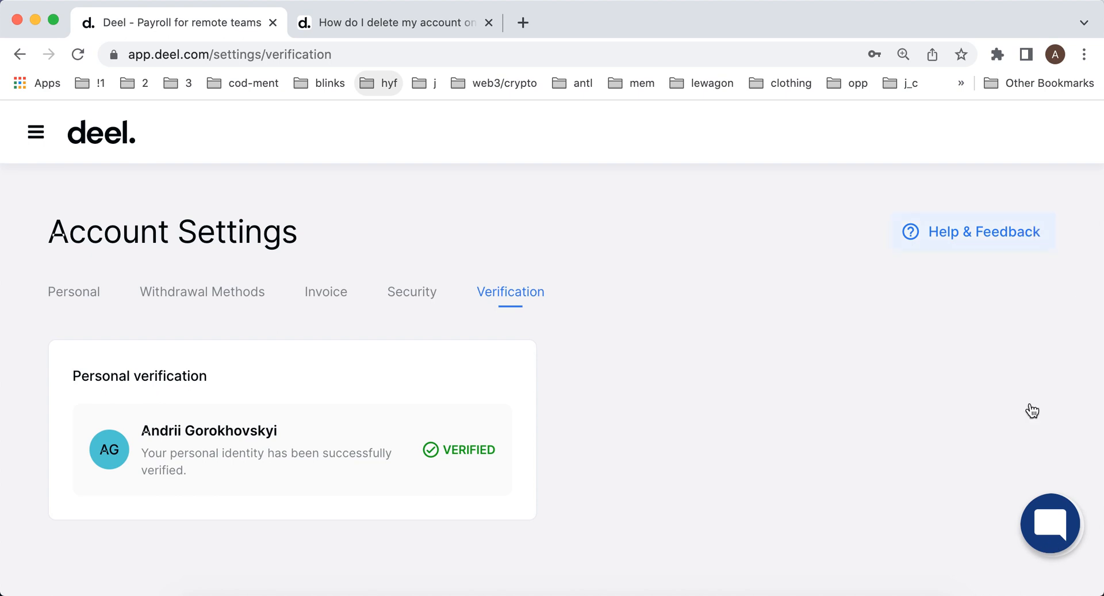
mouse_move(838, 392)
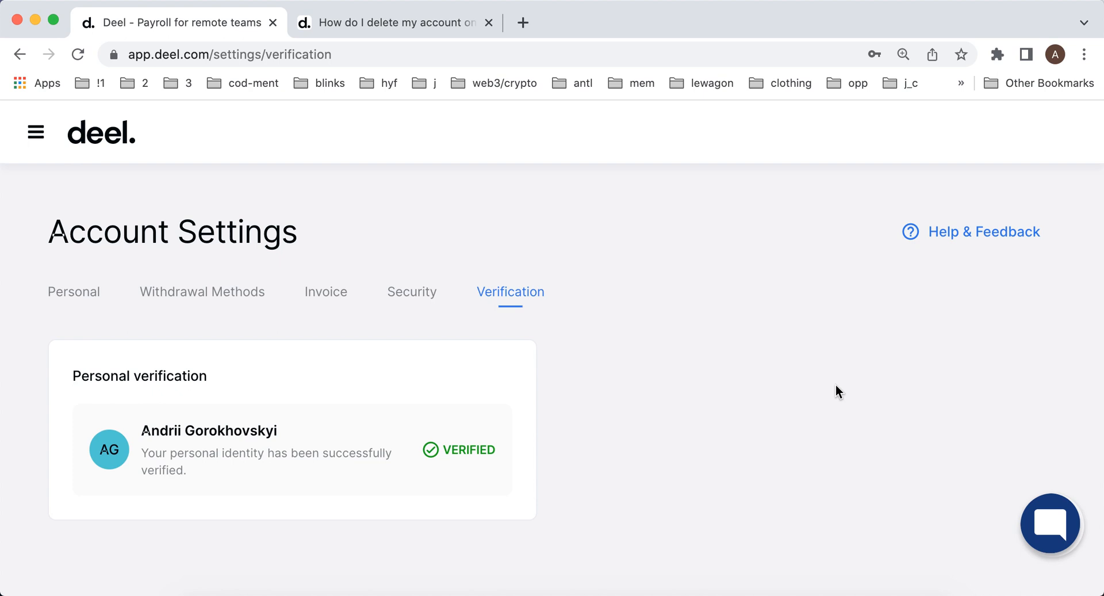
mouse_move(321, 30)
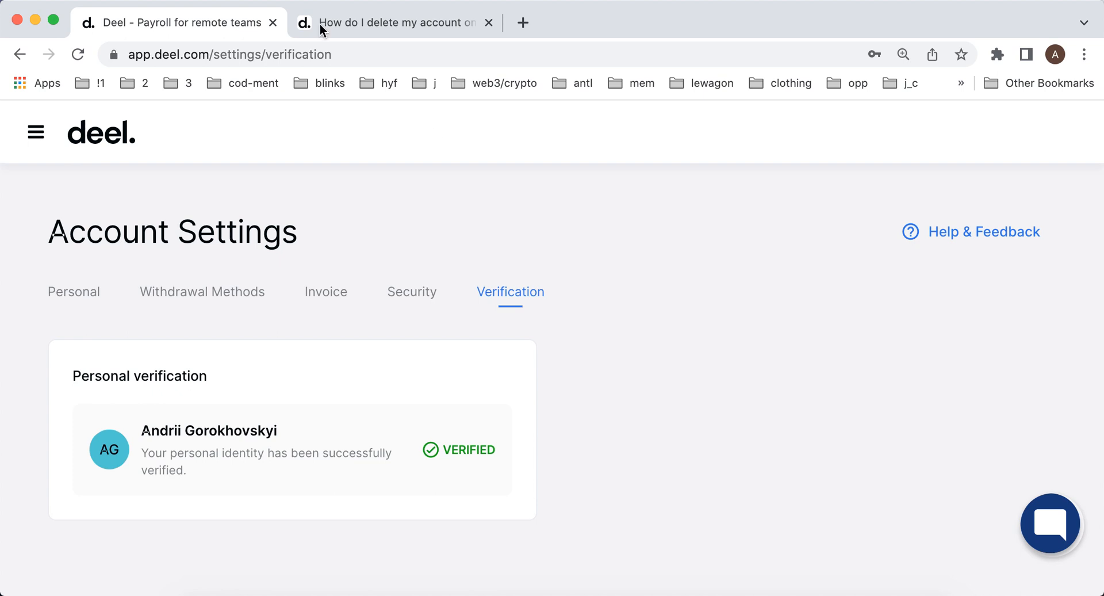
Step: View the 'How do I delete my account' help article and highlight 'our 24/7 live Support Chat'
left_click(394, 22)
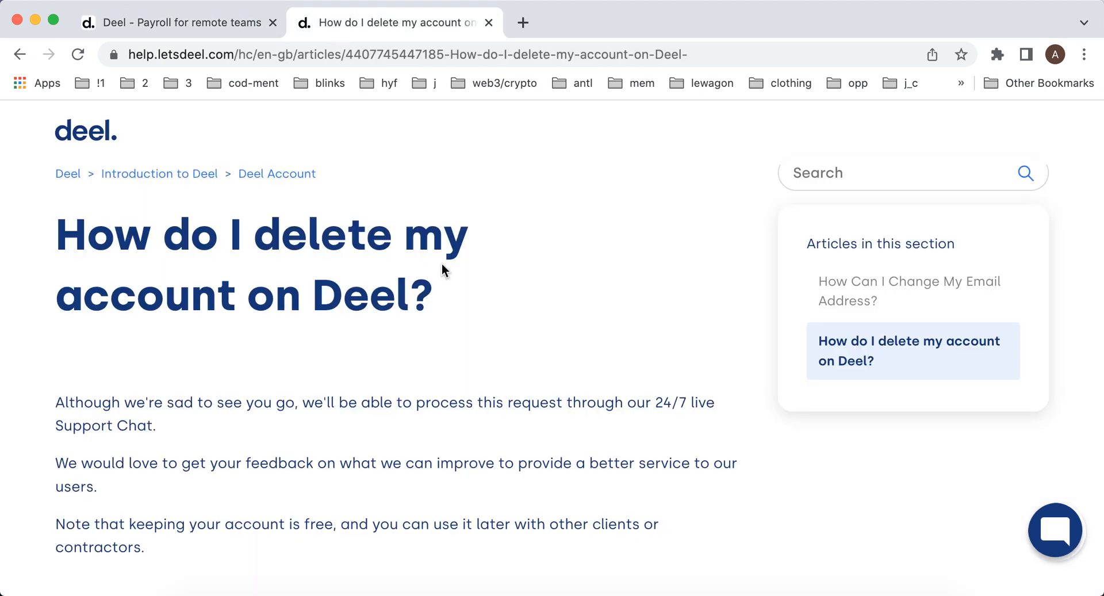
scroll("down", 3)
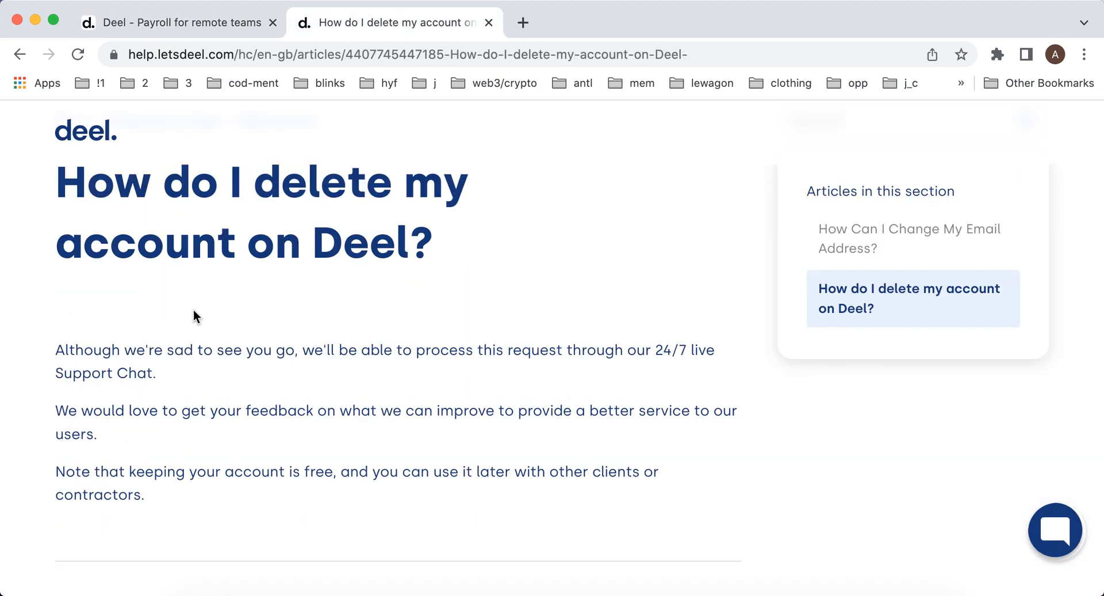
left_click_drag(597, 350, 158, 373)
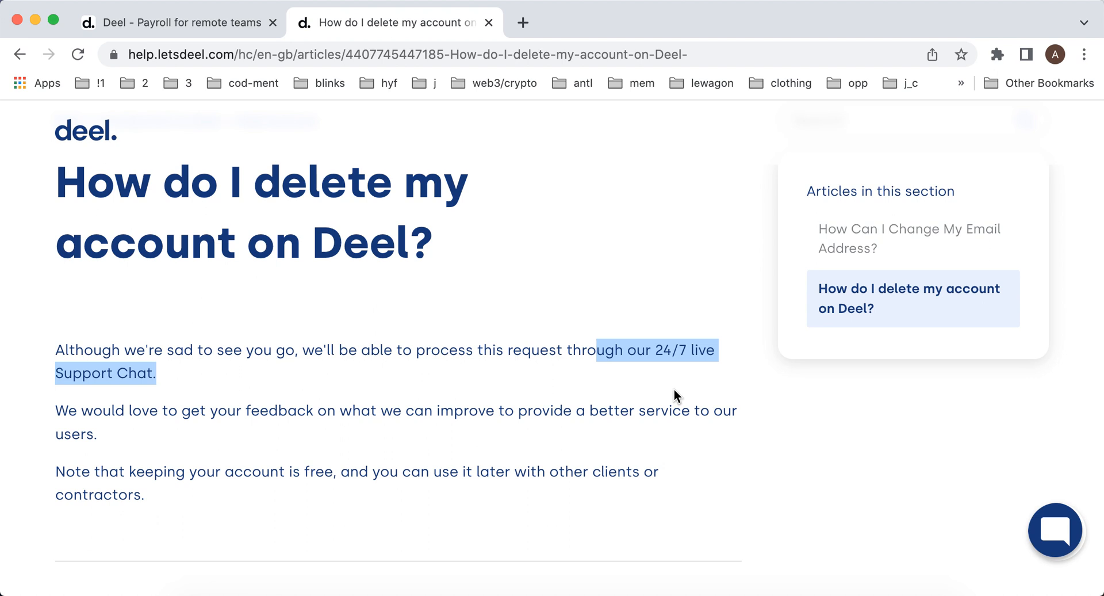